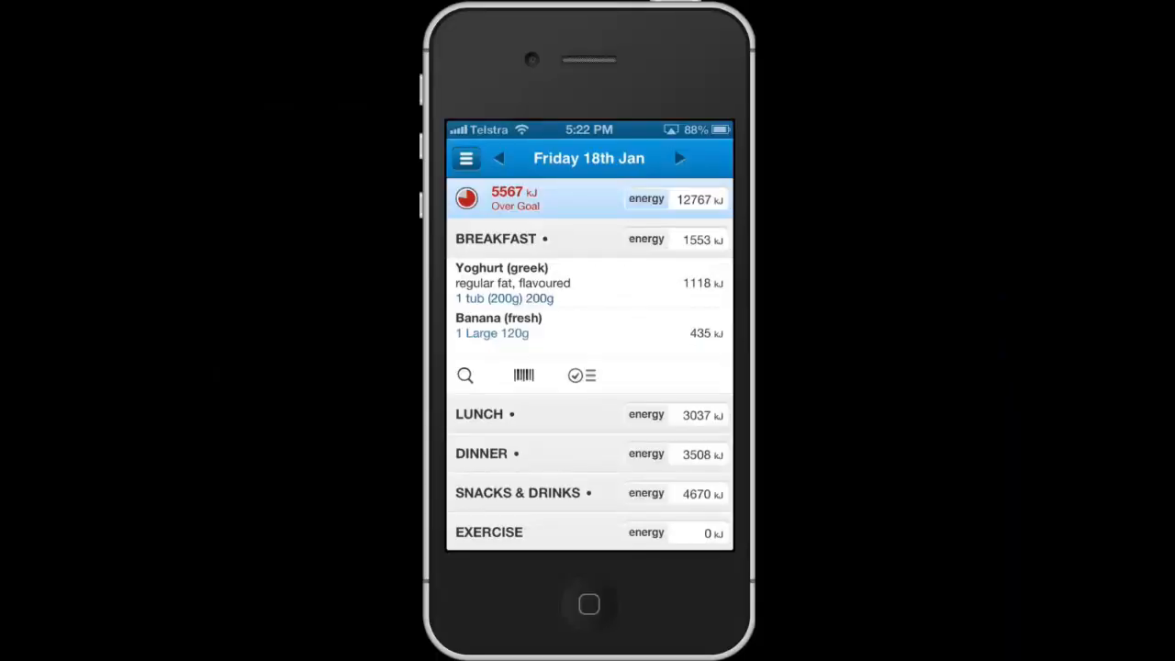
# - Advance the diary from Friday 18th to Sunday 20th January, then bring up the app menu
pyautogui.click(679, 158)
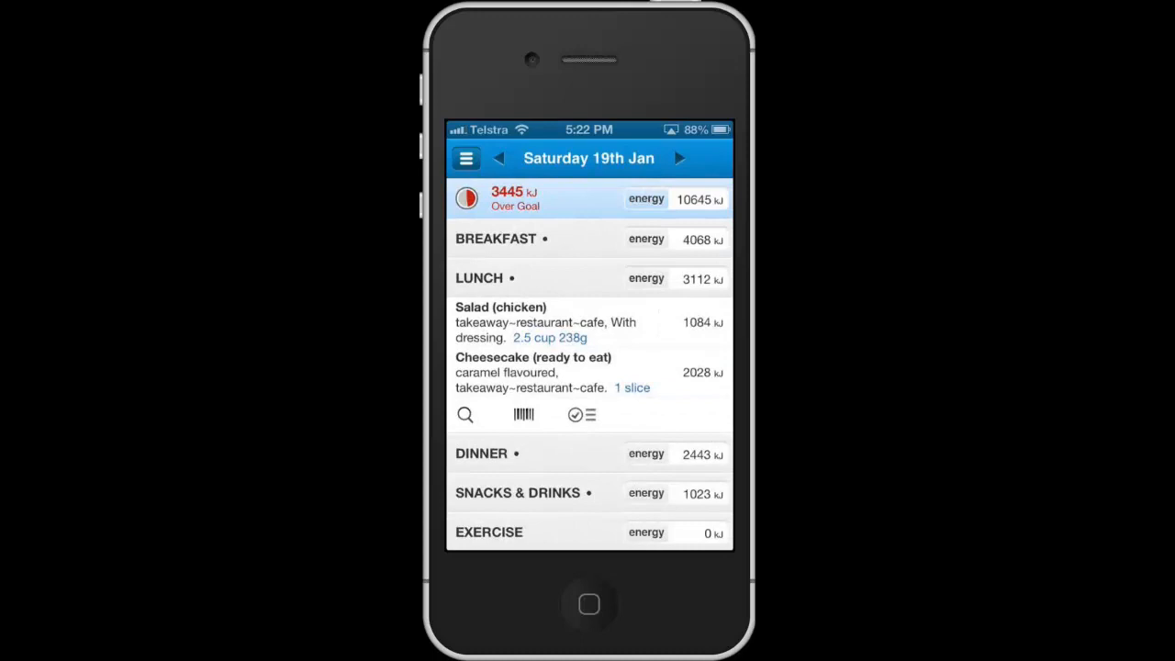
pyautogui.click(679, 158)
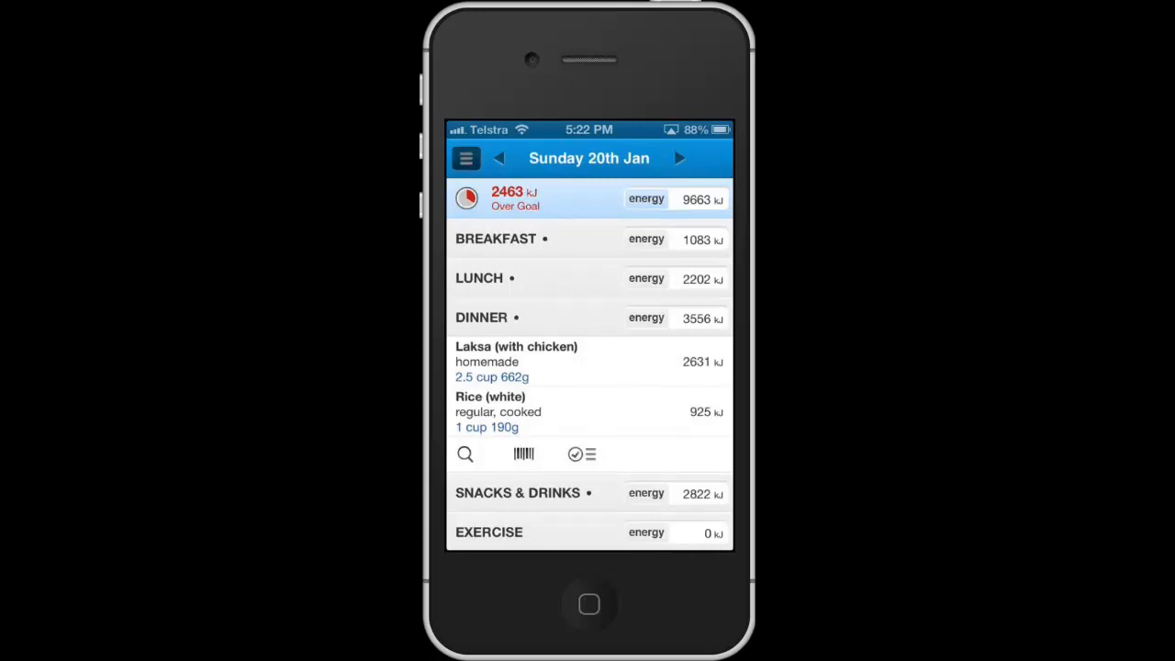
pyautogui.click(465, 158)
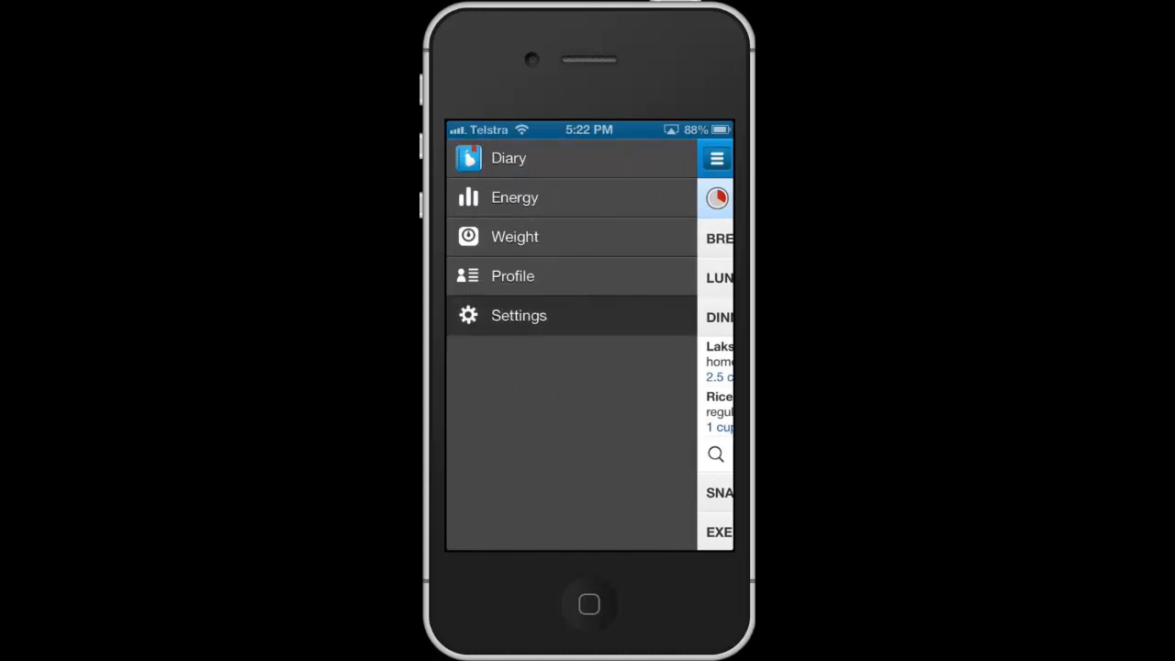
# - Choose Settings and use Email Diary to Your Dietitian to send the diary
pyautogui.click(519, 314)
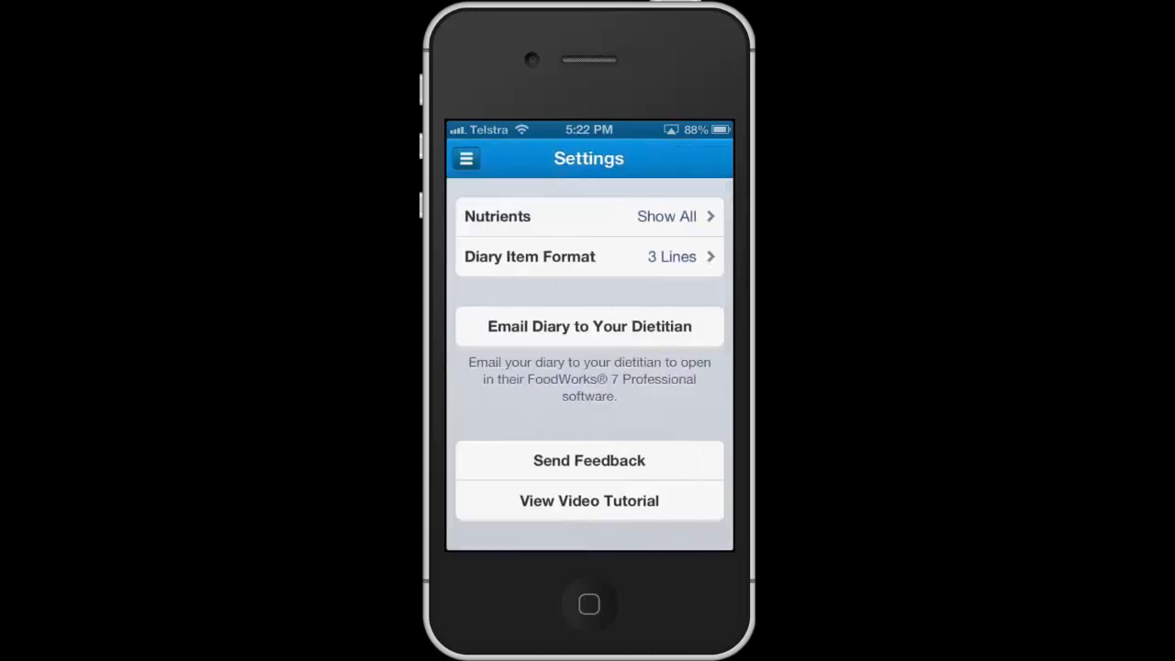
pyautogui.click(588, 326)
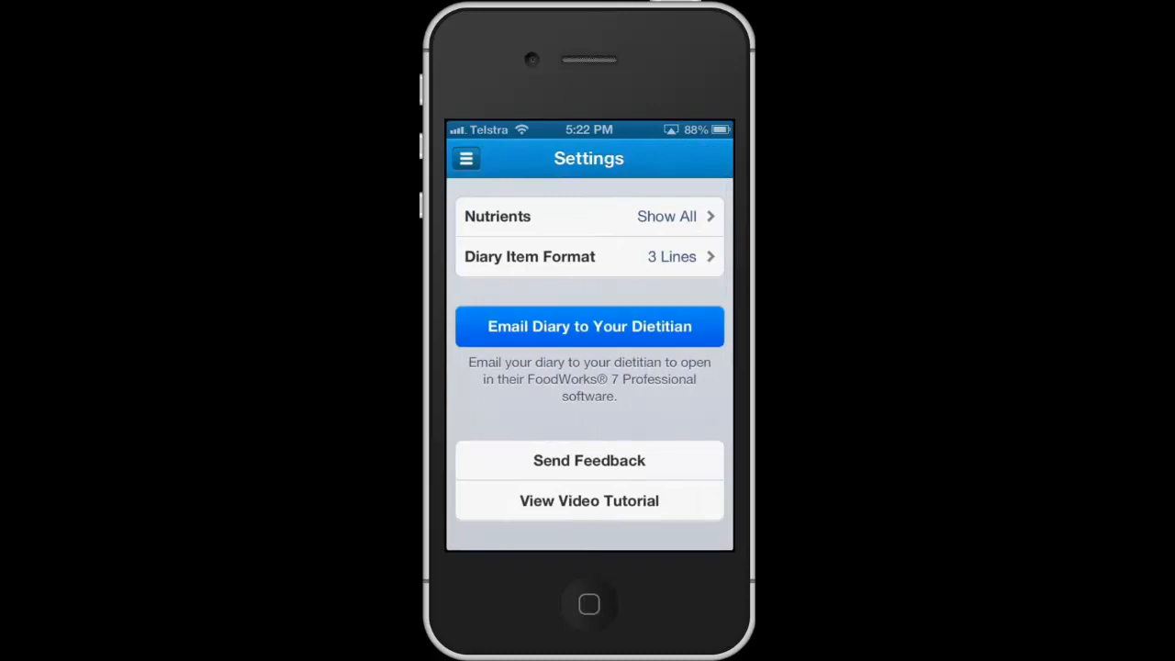
pyautogui.click(589, 326)
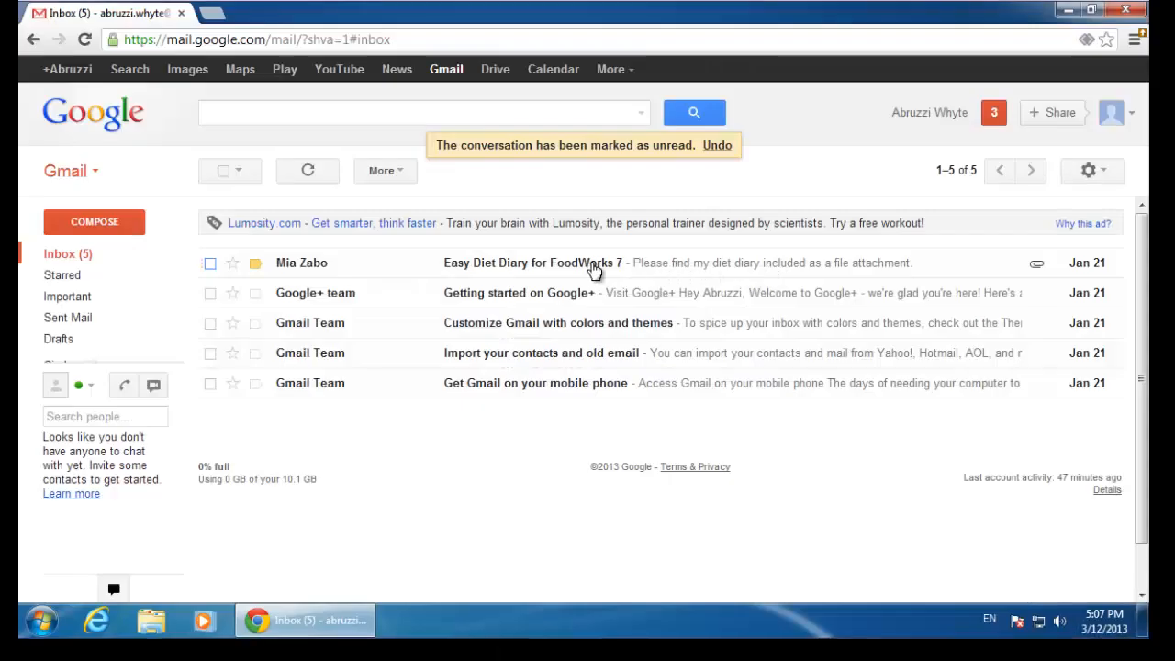
pyautogui.click(514, 262)
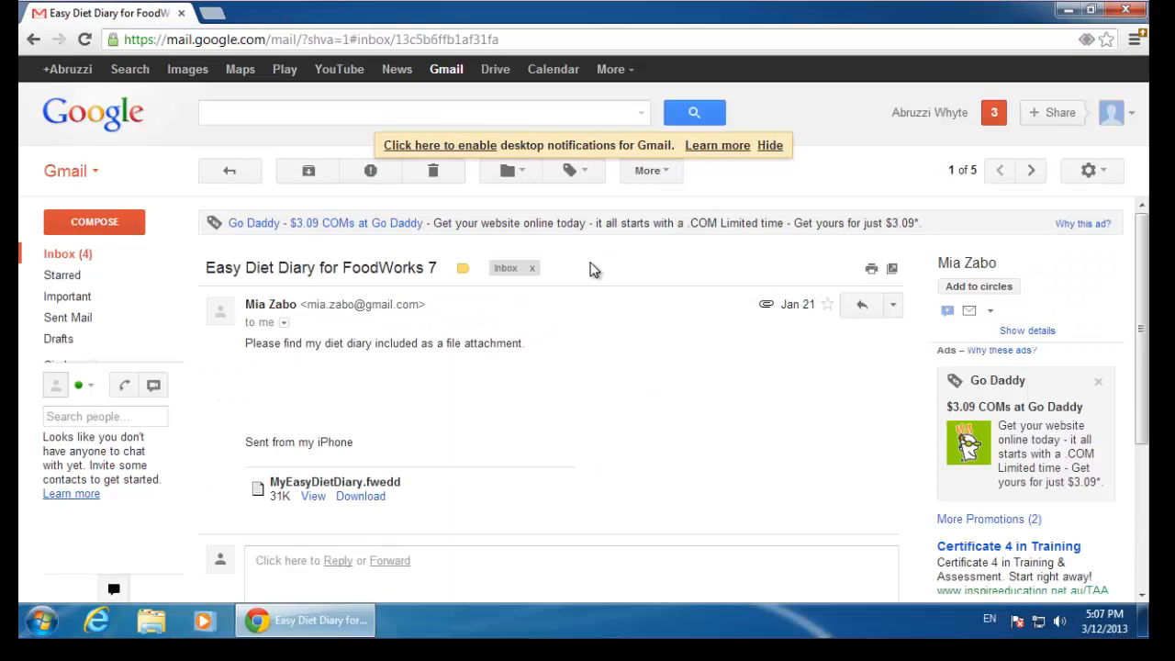
pyautogui.moveTo(137, 524)
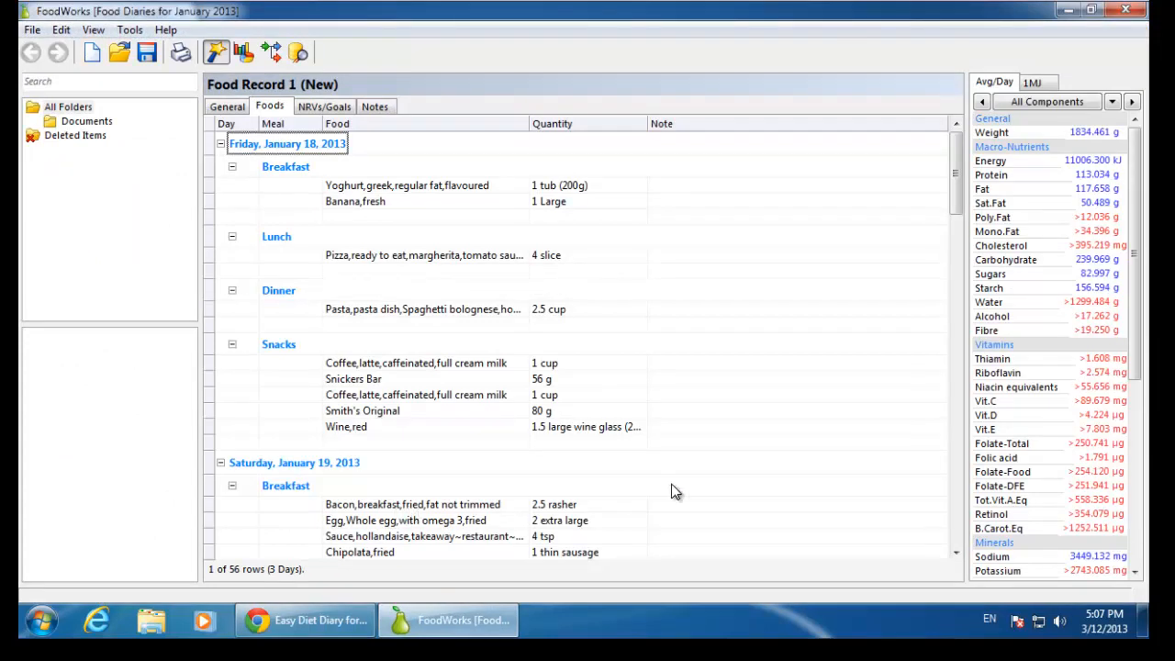
pyautogui.moveTo(959, 197)
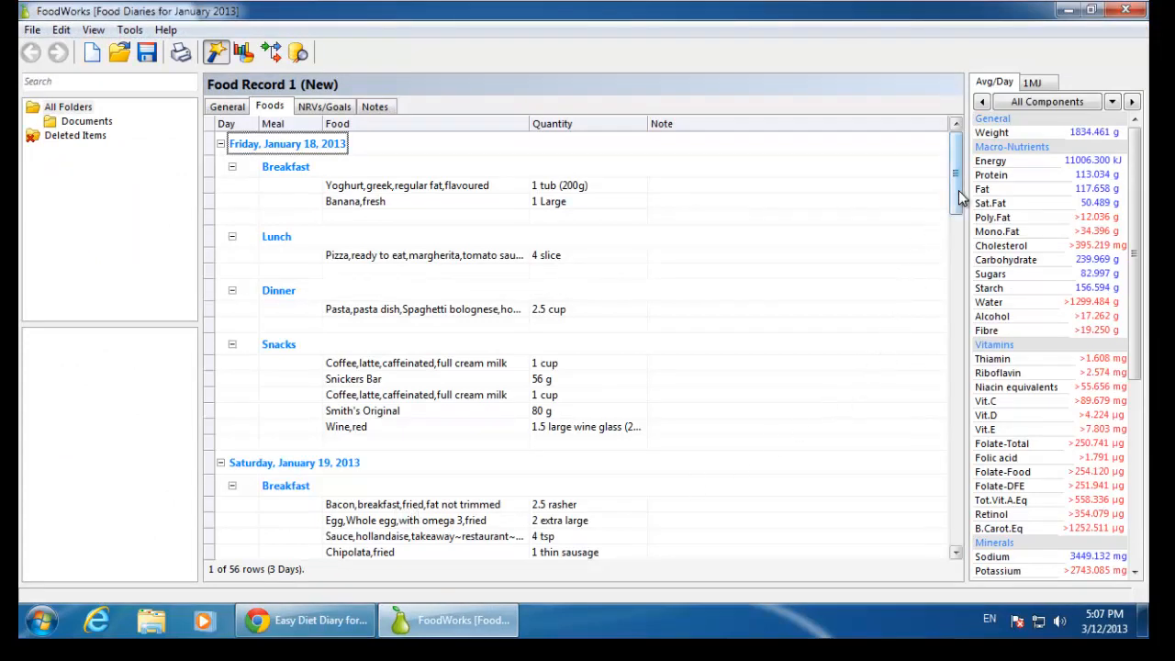
# - Scroll through the imported record's meals for 18–20 January 2013
pyautogui.scroll(-3)
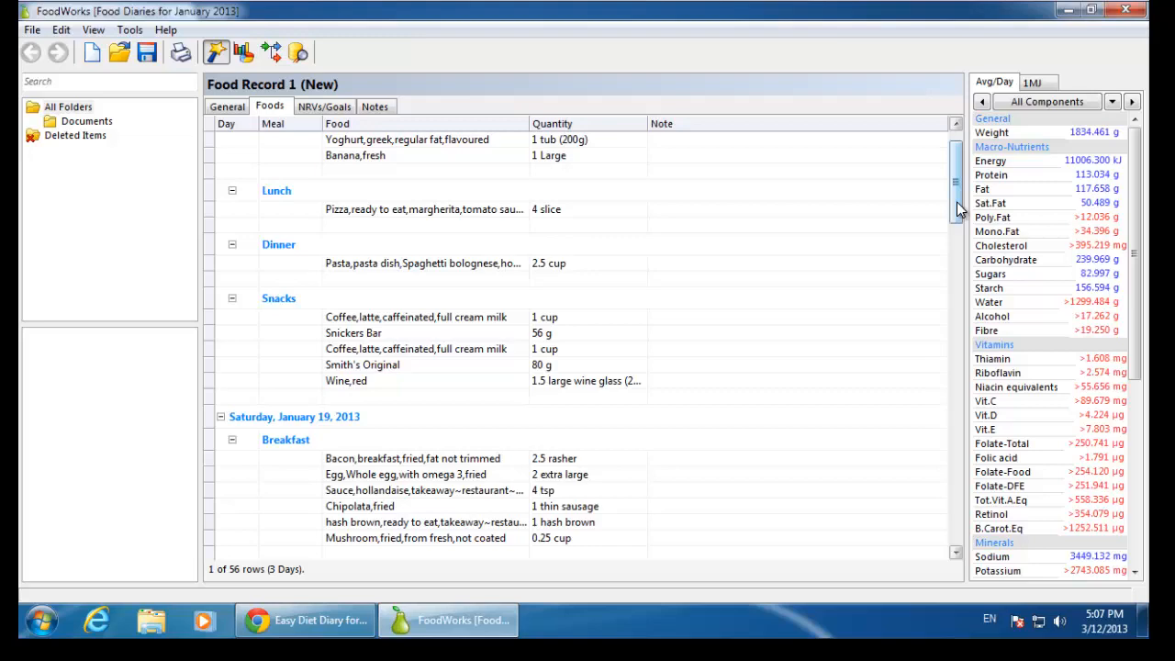
pyautogui.scroll(-3)
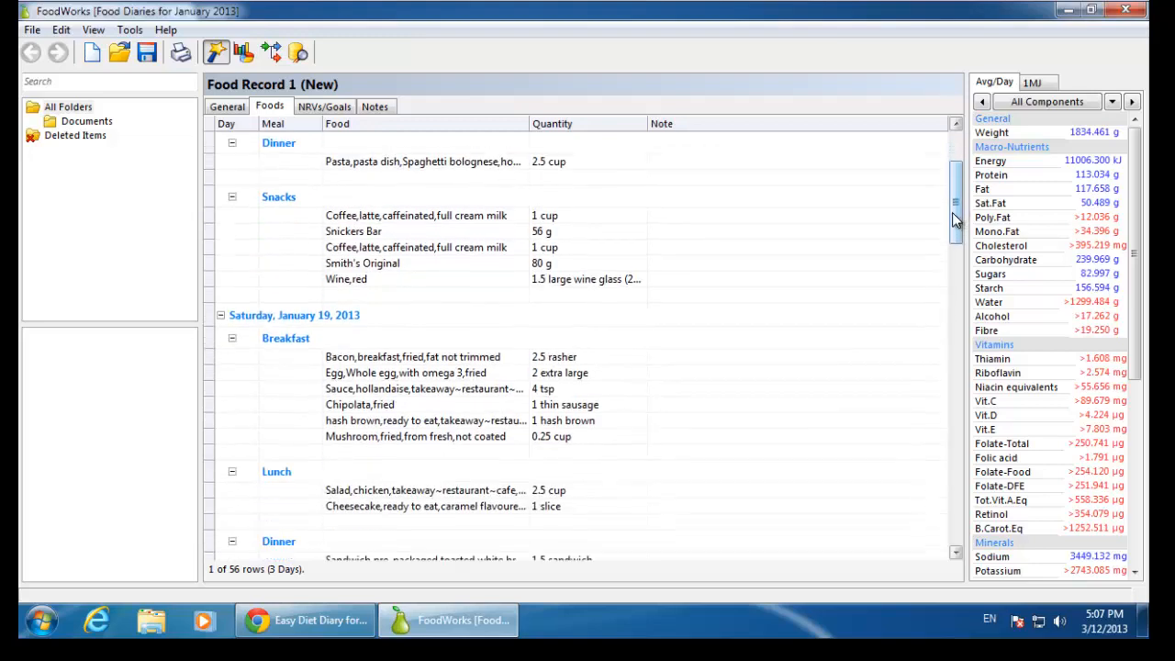
pyautogui.scroll(-3)
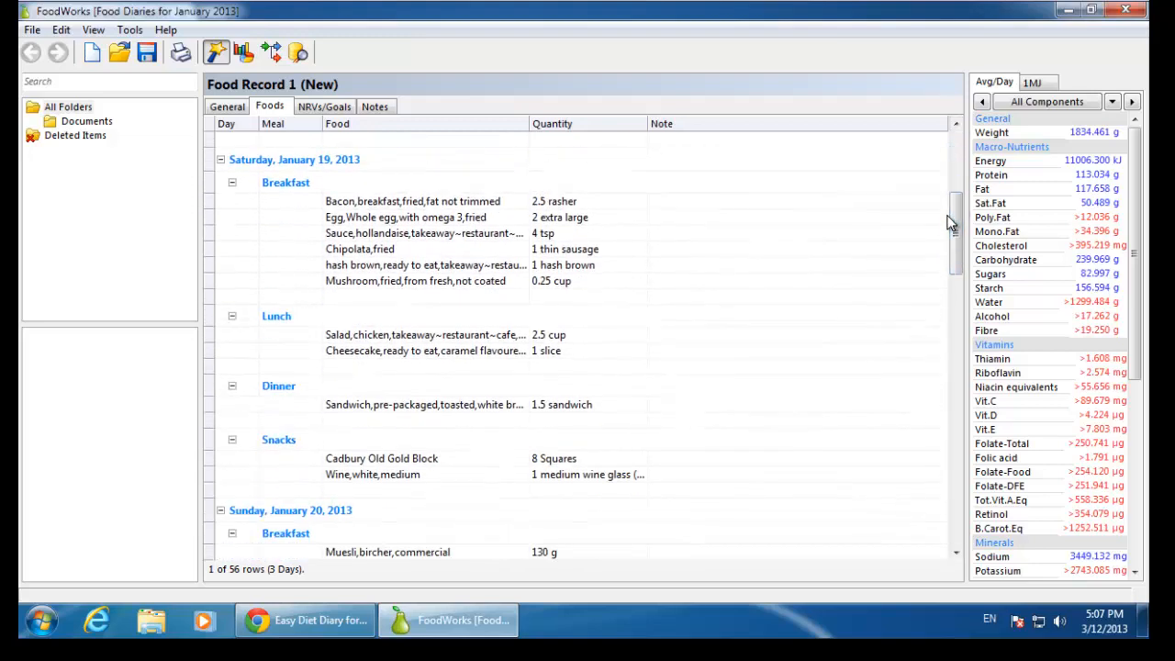
pyautogui.scroll(-3)
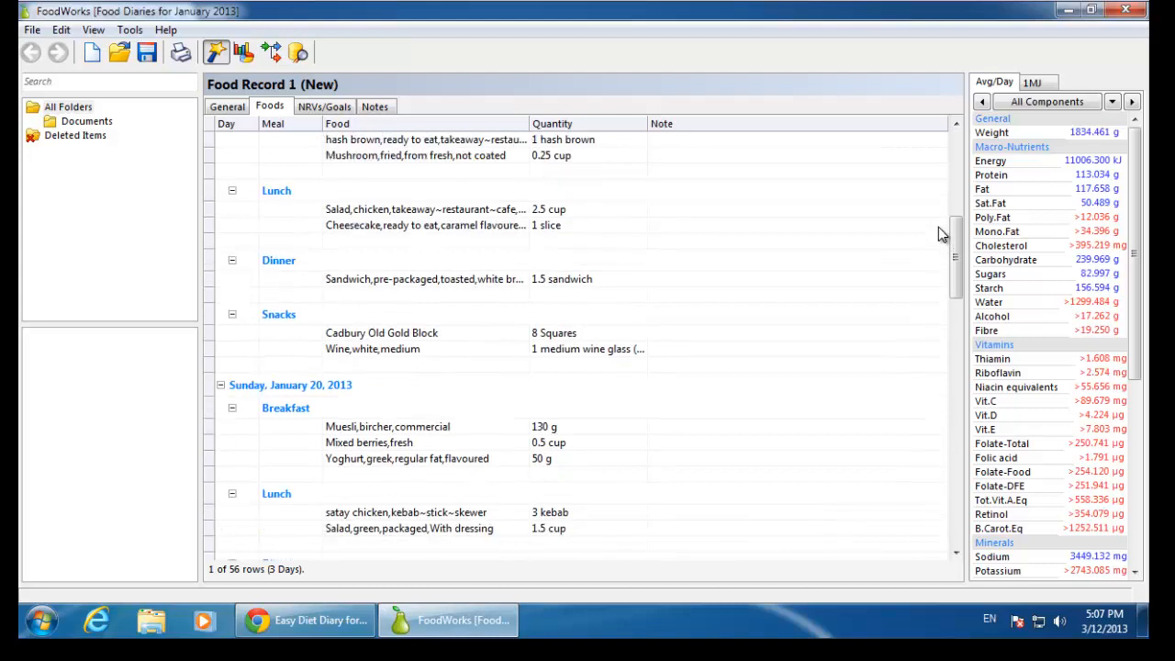
pyautogui.scroll(-3)
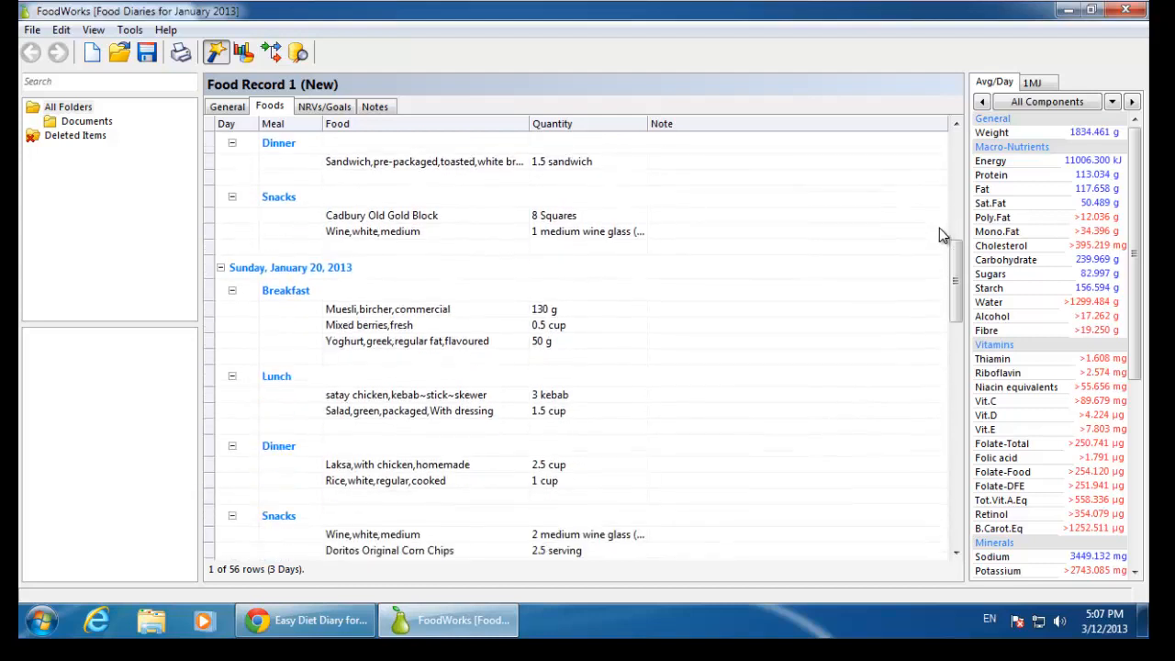
pyautogui.scroll(-3)
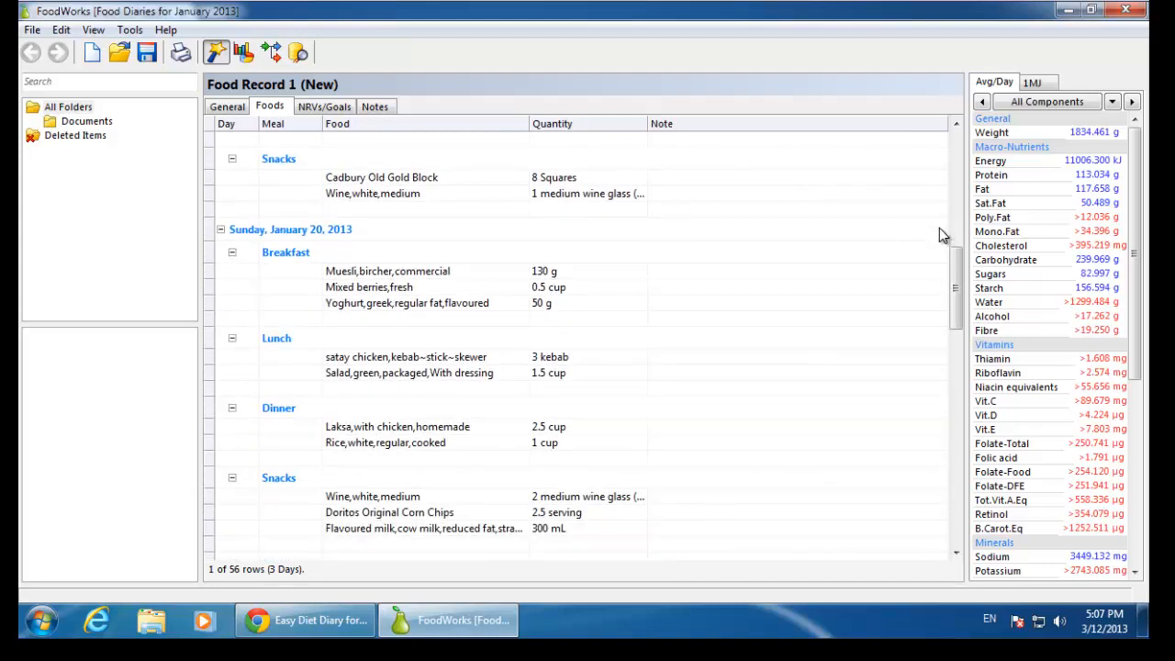
pyautogui.moveTo(843, 192)
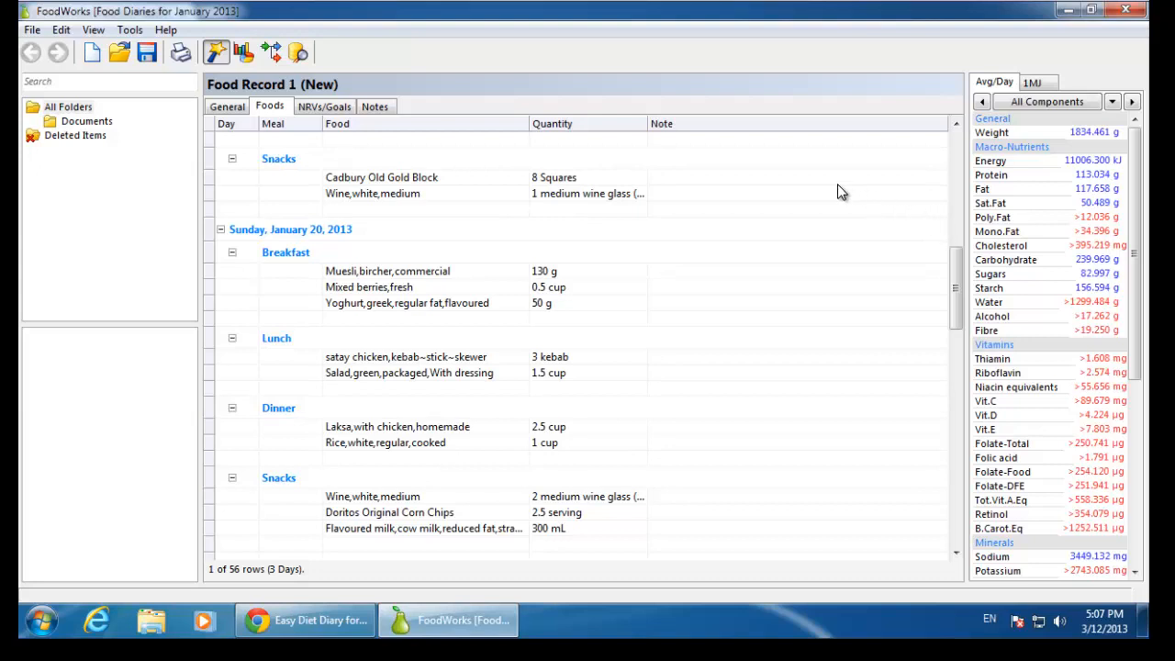
pyautogui.moveTo(146, 52)
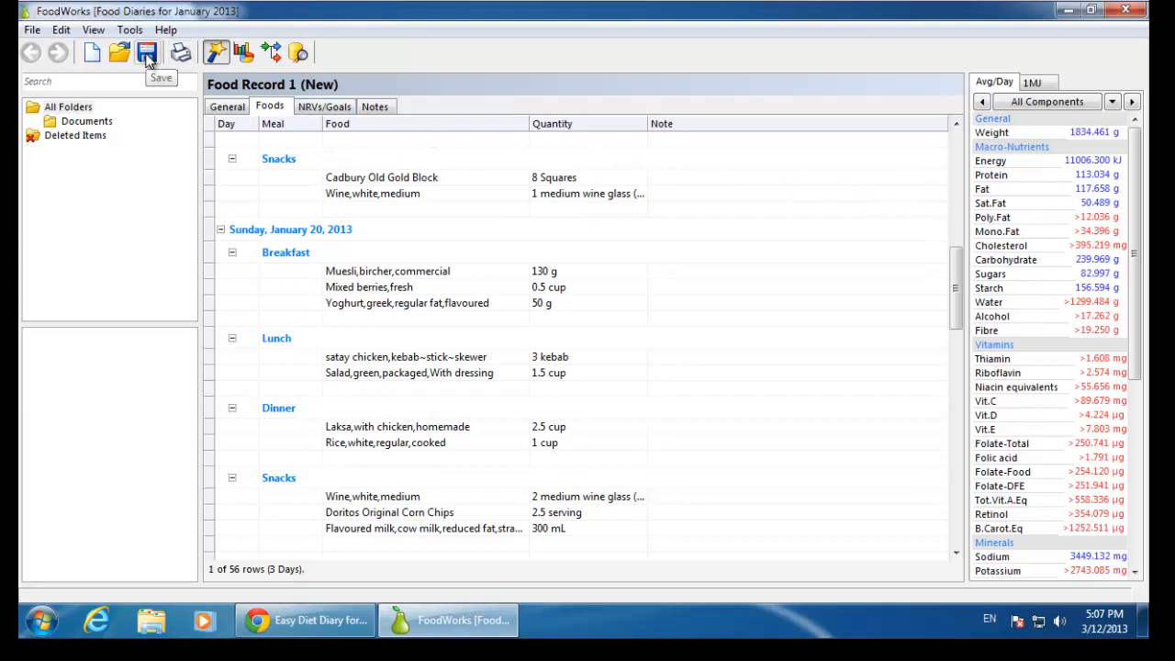
pyautogui.click(147, 52)
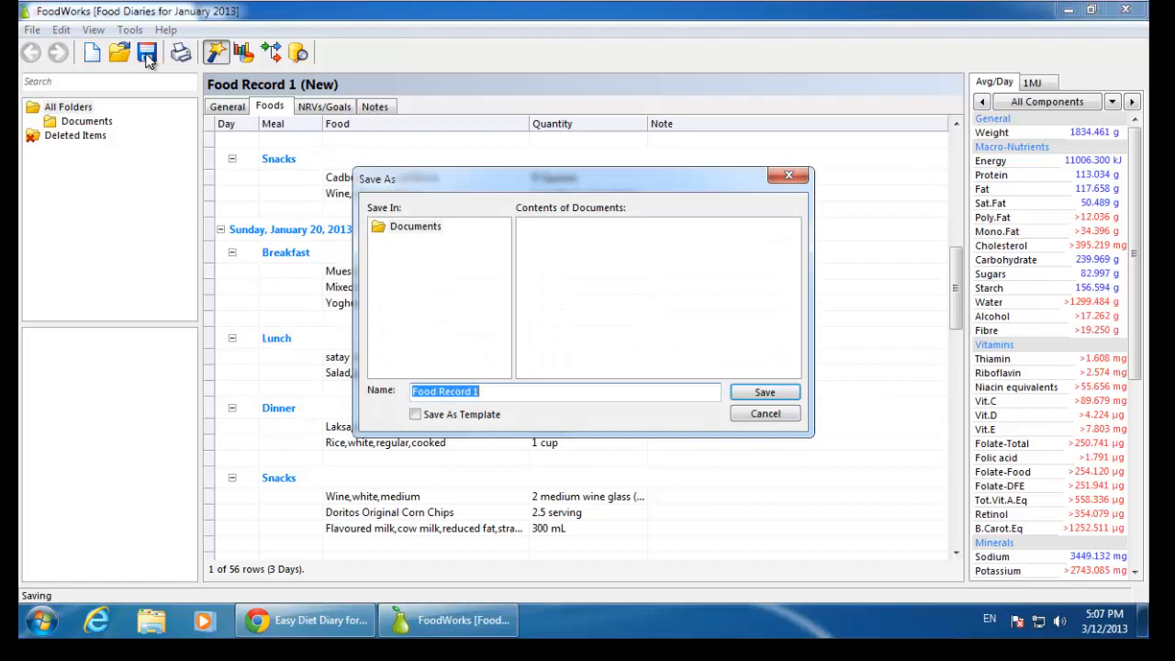
pyautogui.write('Mia')
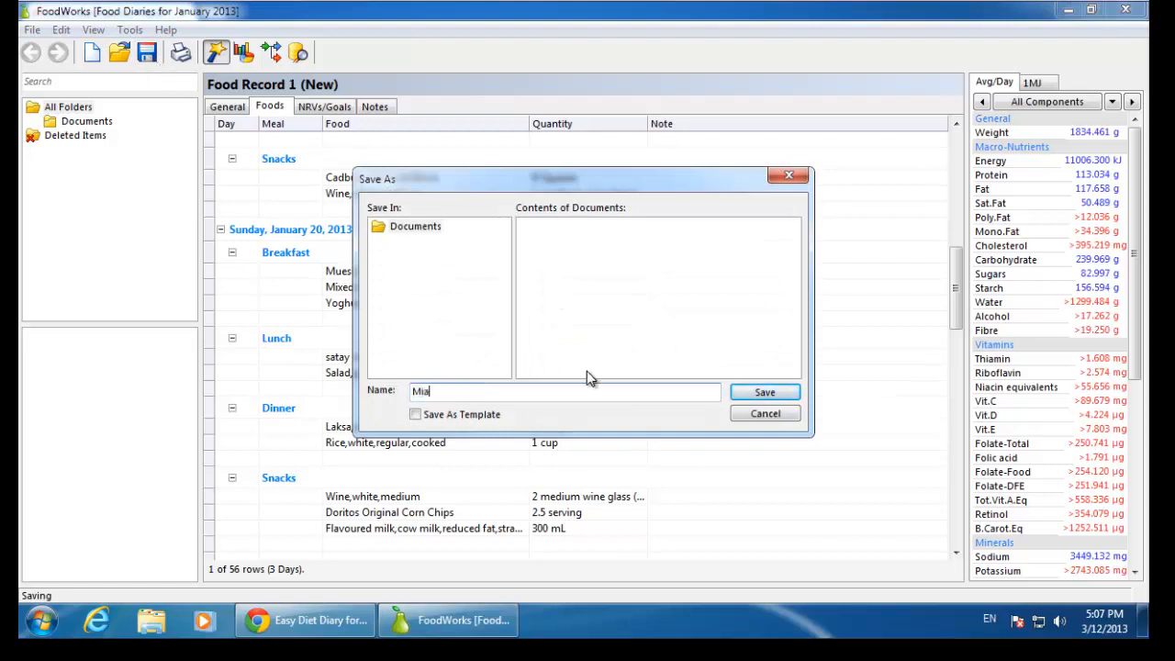
pyautogui.write('Zabo -')
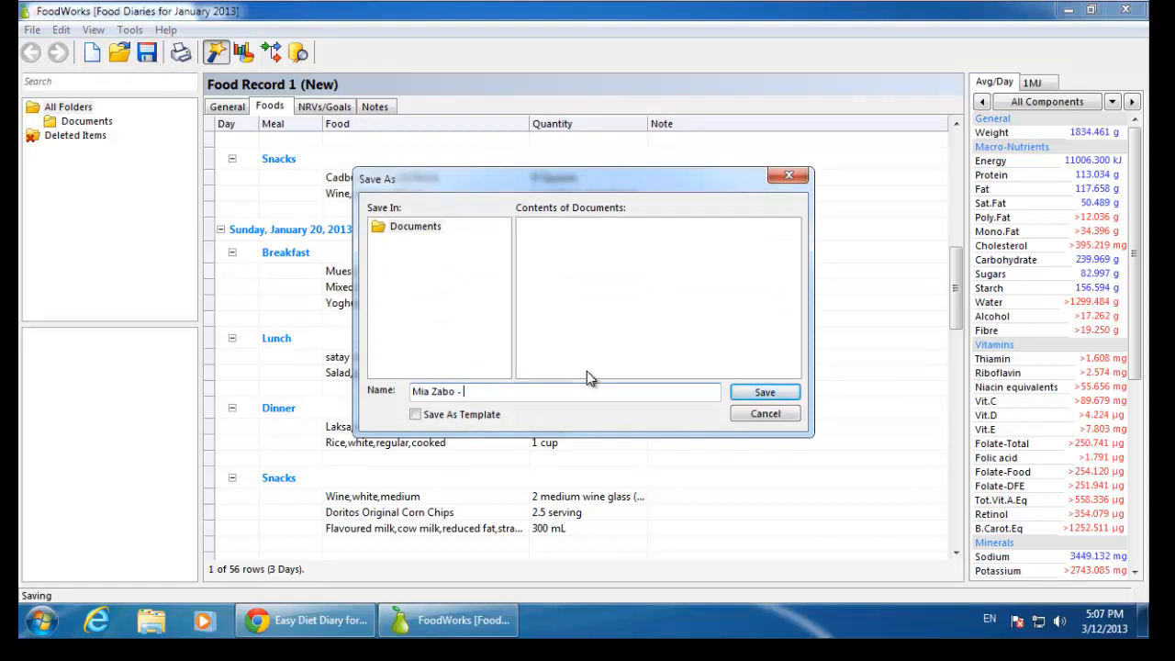
pyautogui.write('January 2013')
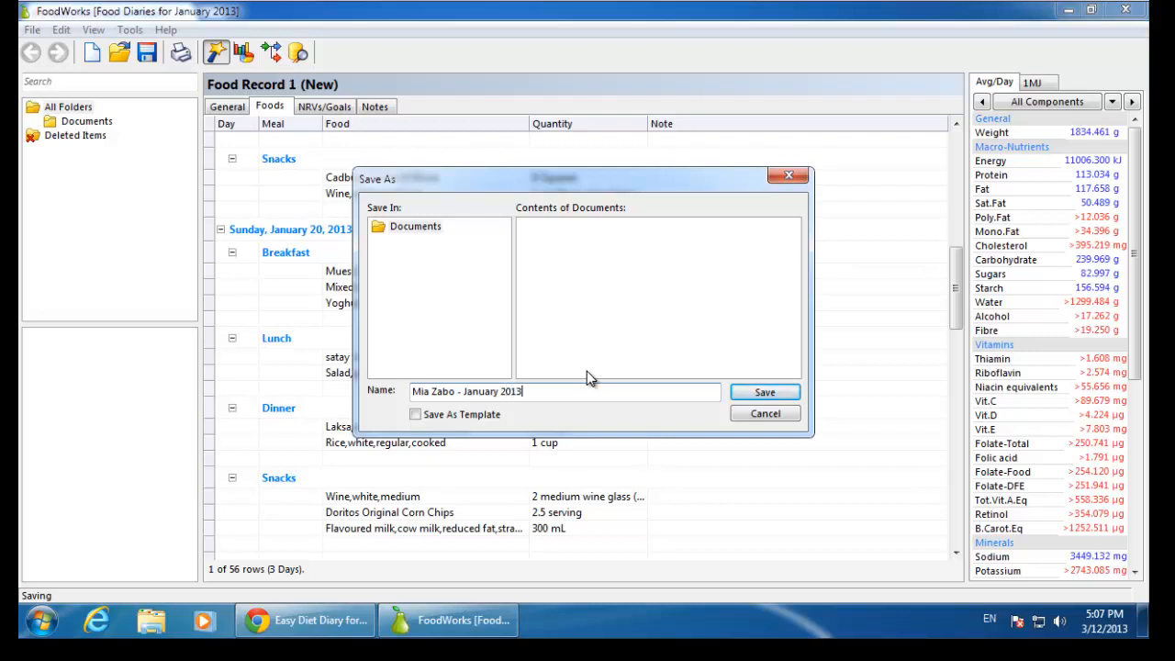
pyautogui.click(764, 392)
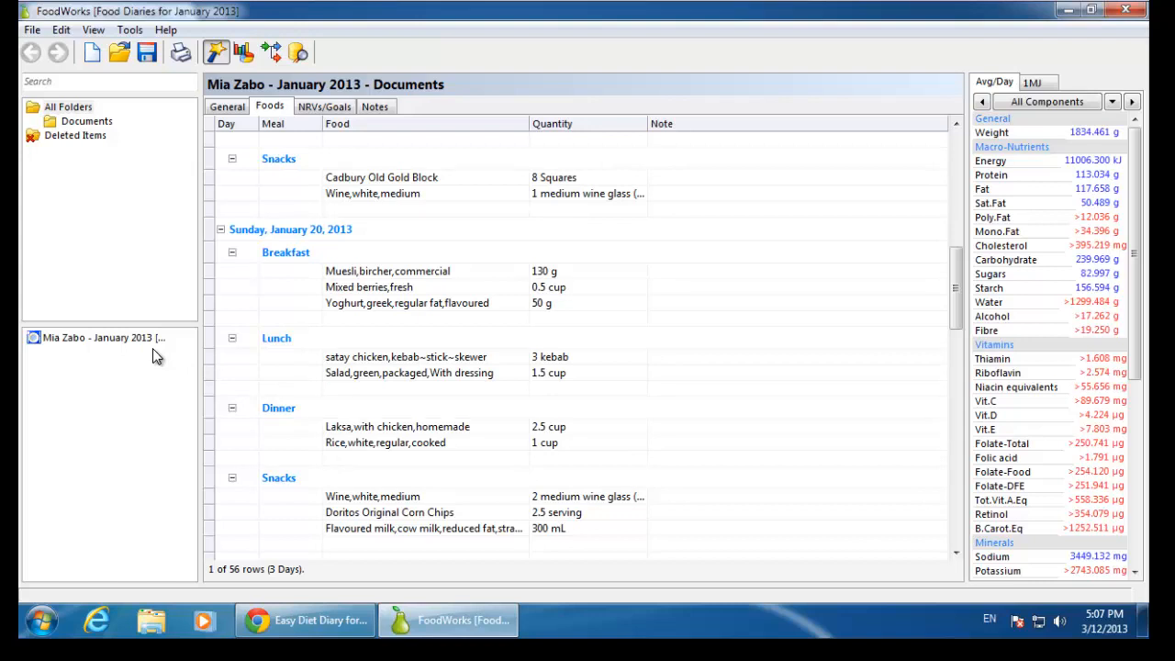
pyautogui.moveTo(272, 375)
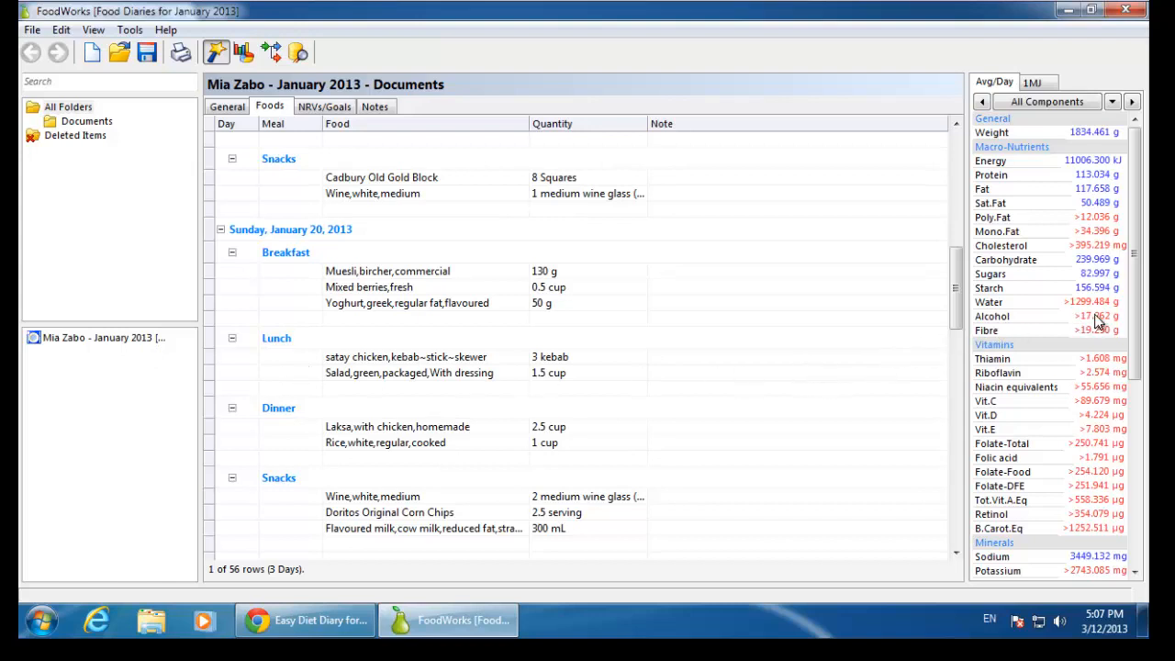
pyautogui.moveTo(1030, 523)
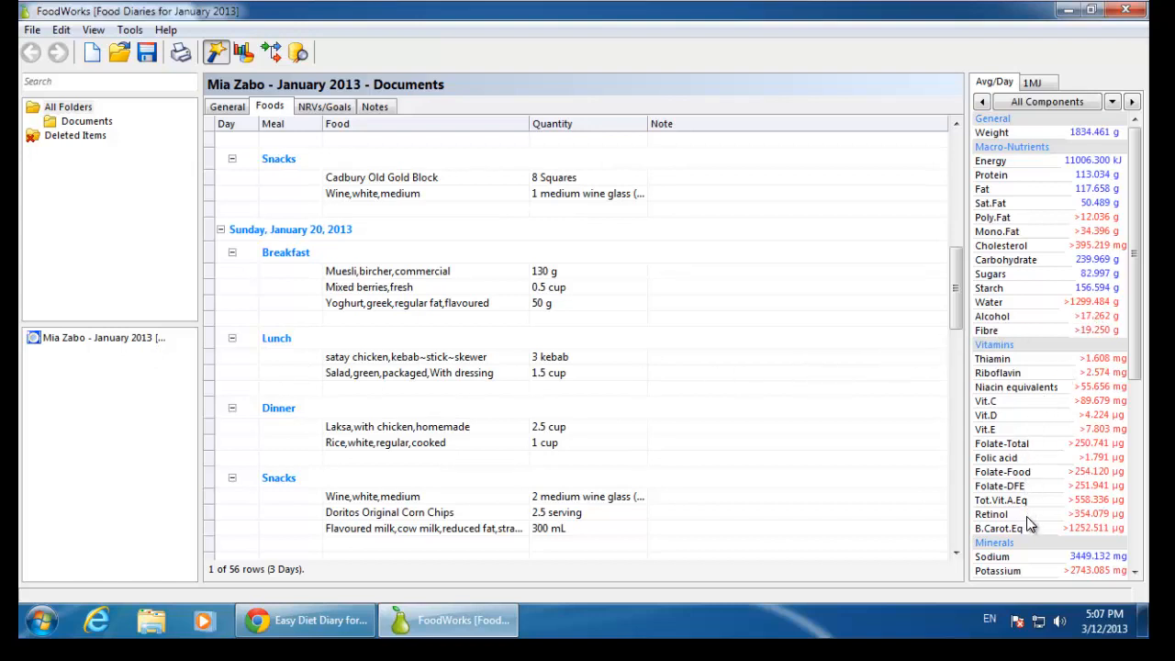
pyautogui.moveTo(925, 338)
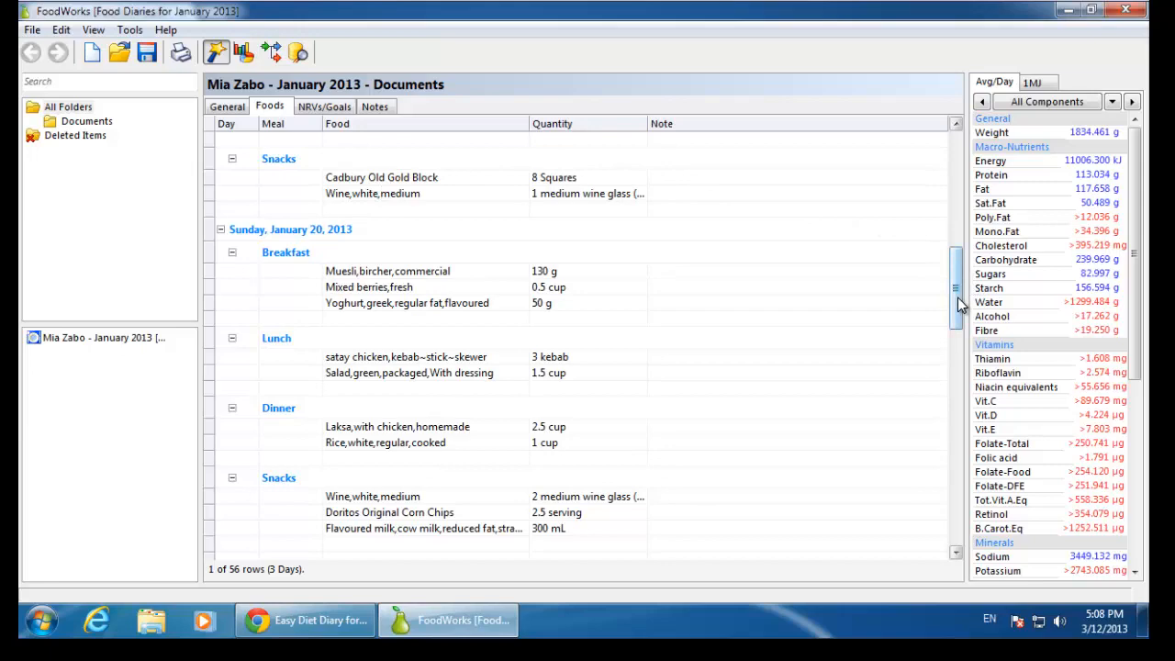
# - Select Sunday's Mixed berries,fresh row to reveal its AusFoods 2012 source
pyautogui.click(372, 288)
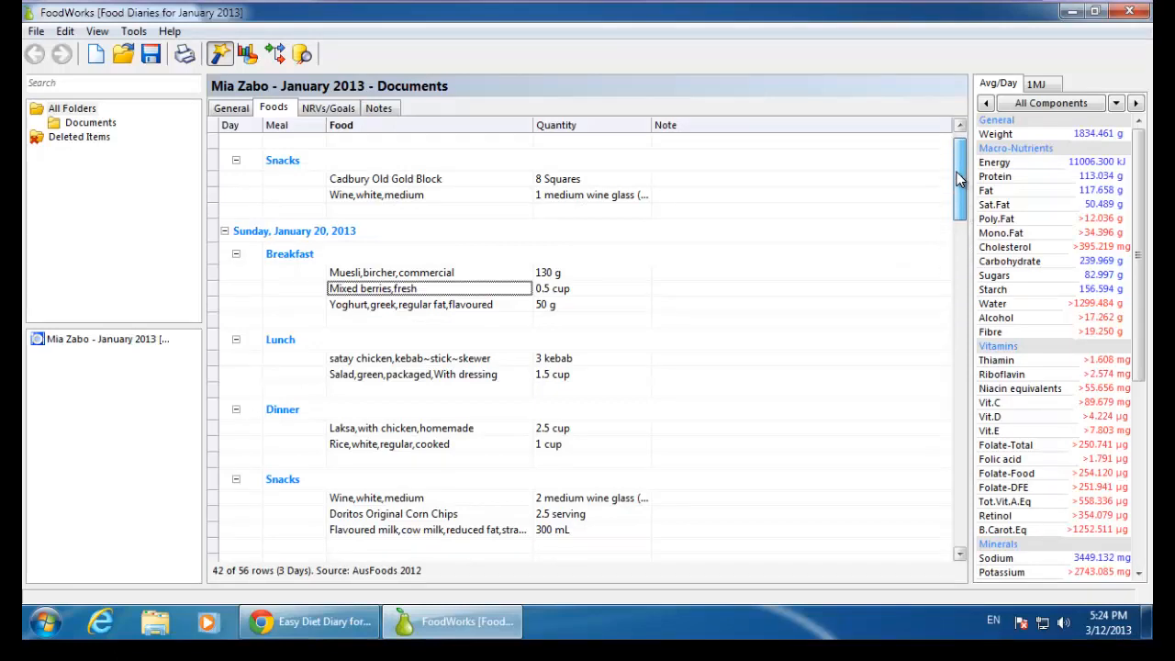
# - Scroll up and select Friday's Snickers Bar, sourced from AusBrands 2012
pyautogui.scroll(3)
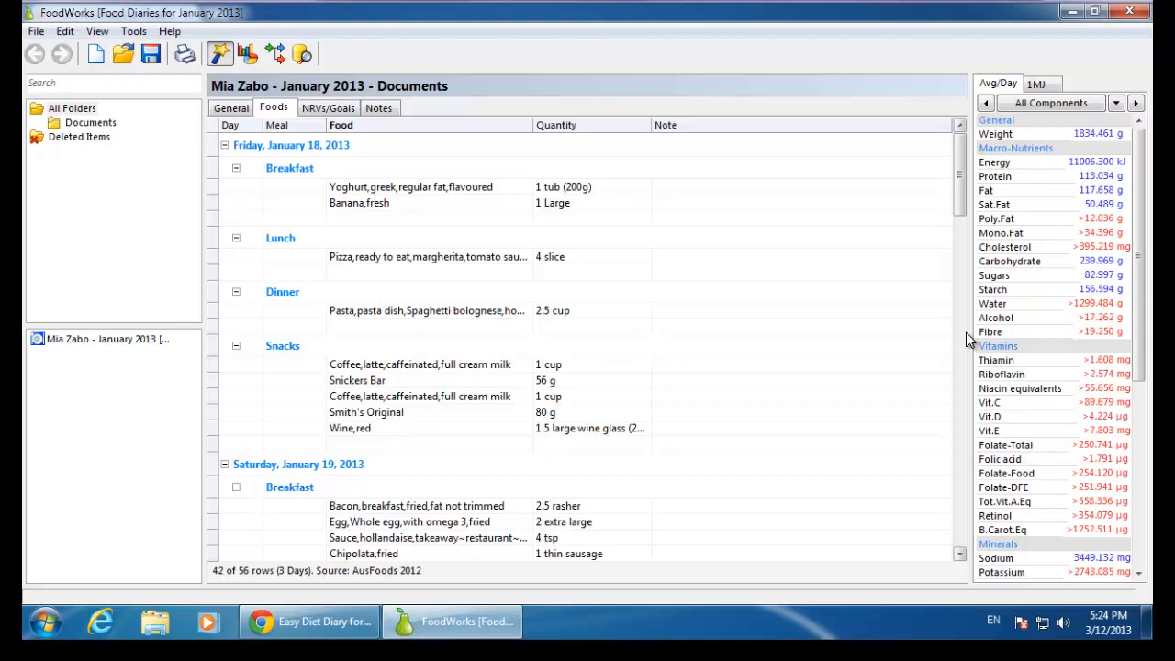
pyautogui.moveTo(842, 319)
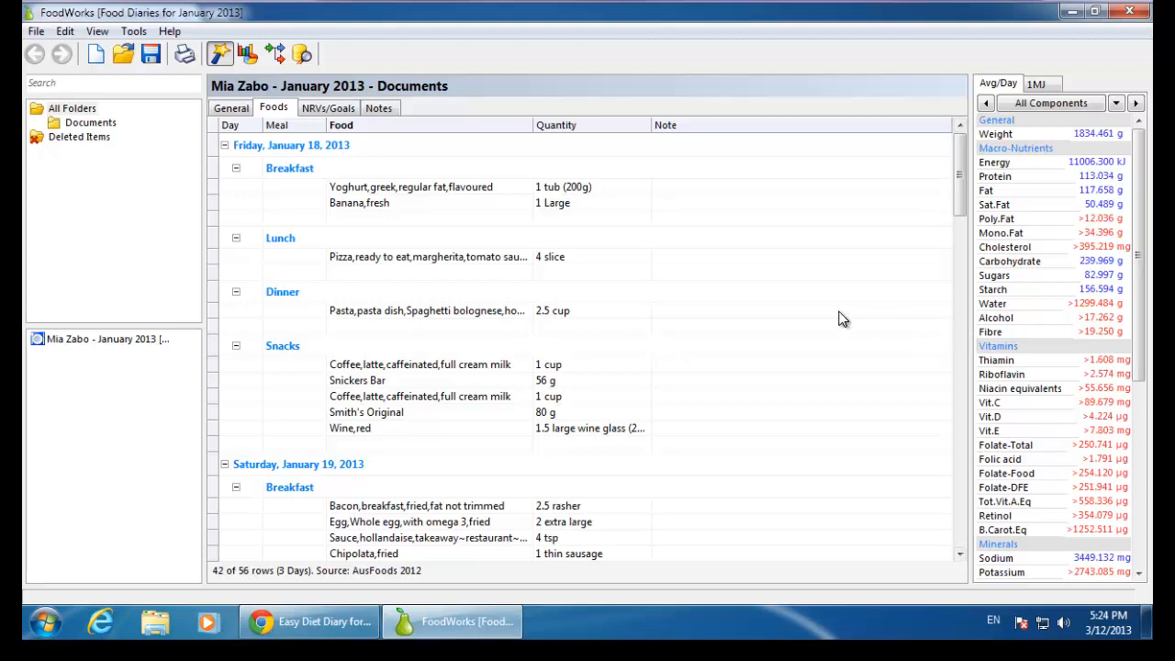
pyautogui.moveTo(458, 351)
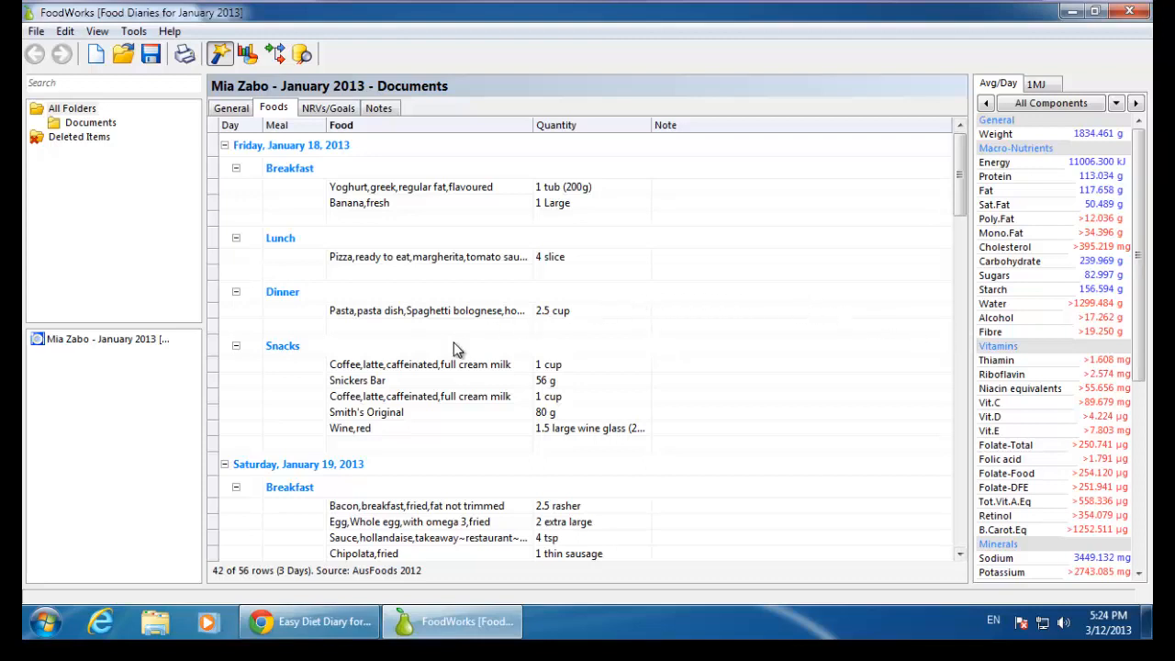
pyautogui.moveTo(390, 385)
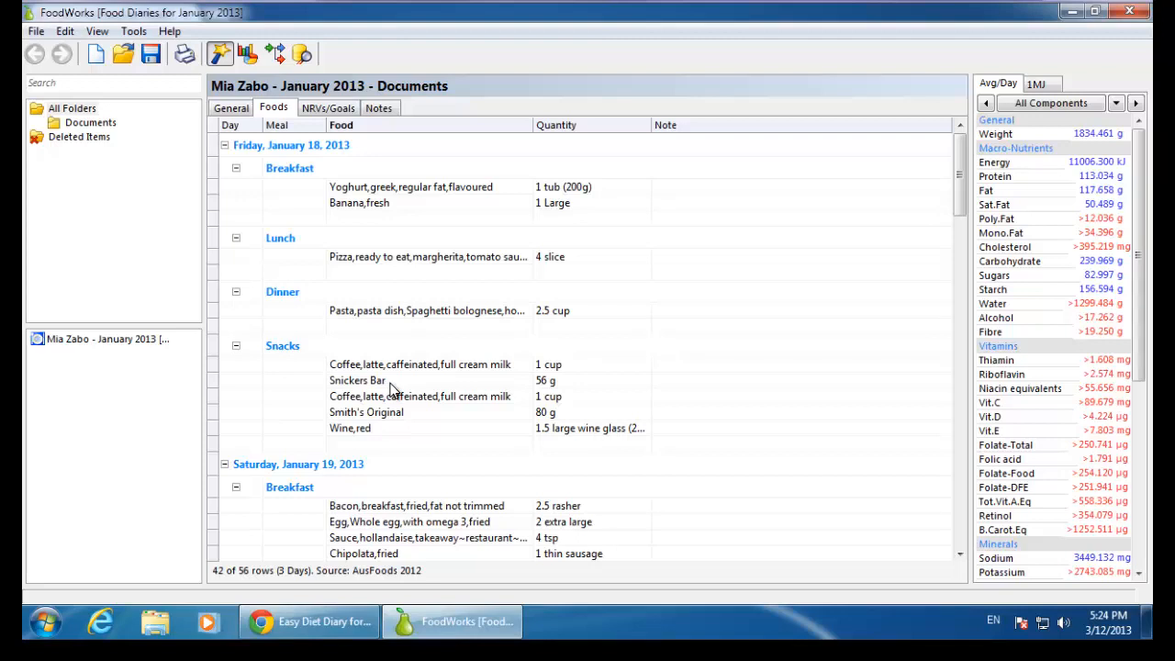
pyautogui.click(357, 381)
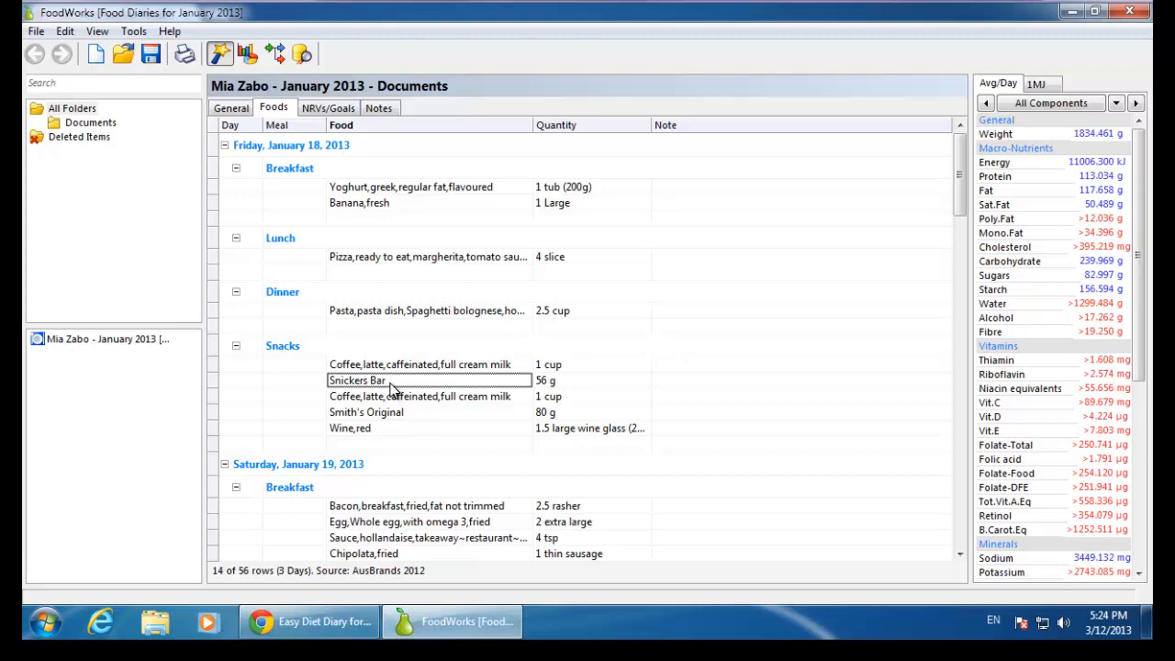
pyautogui.moveTo(437, 577)
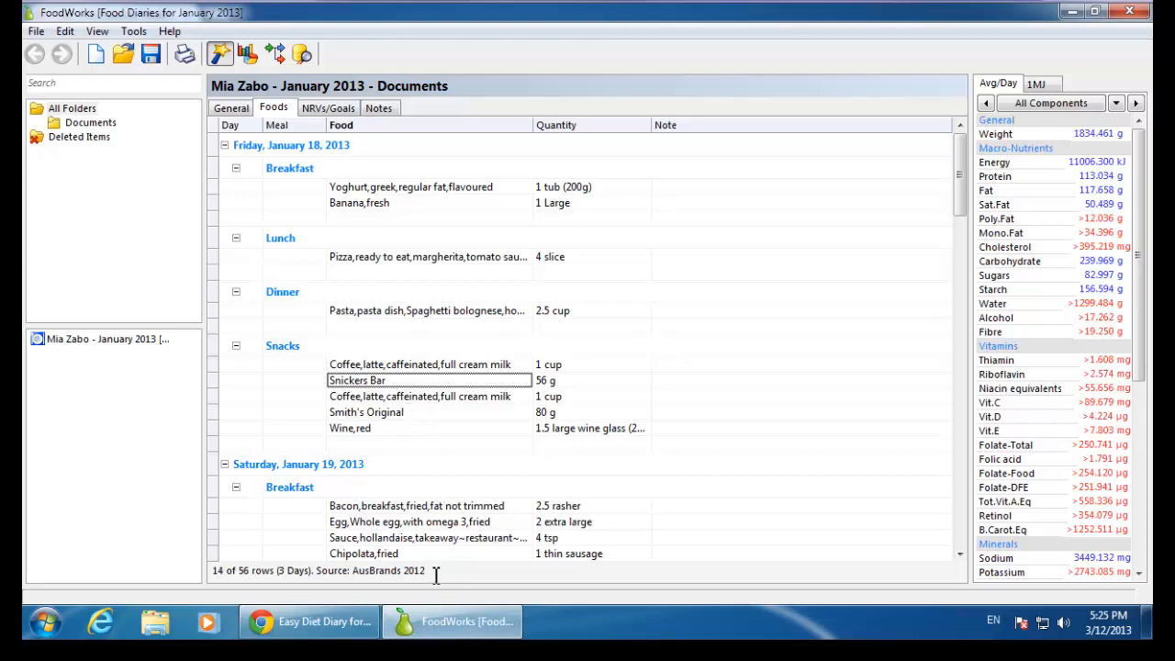
pyautogui.moveTo(462, 456)
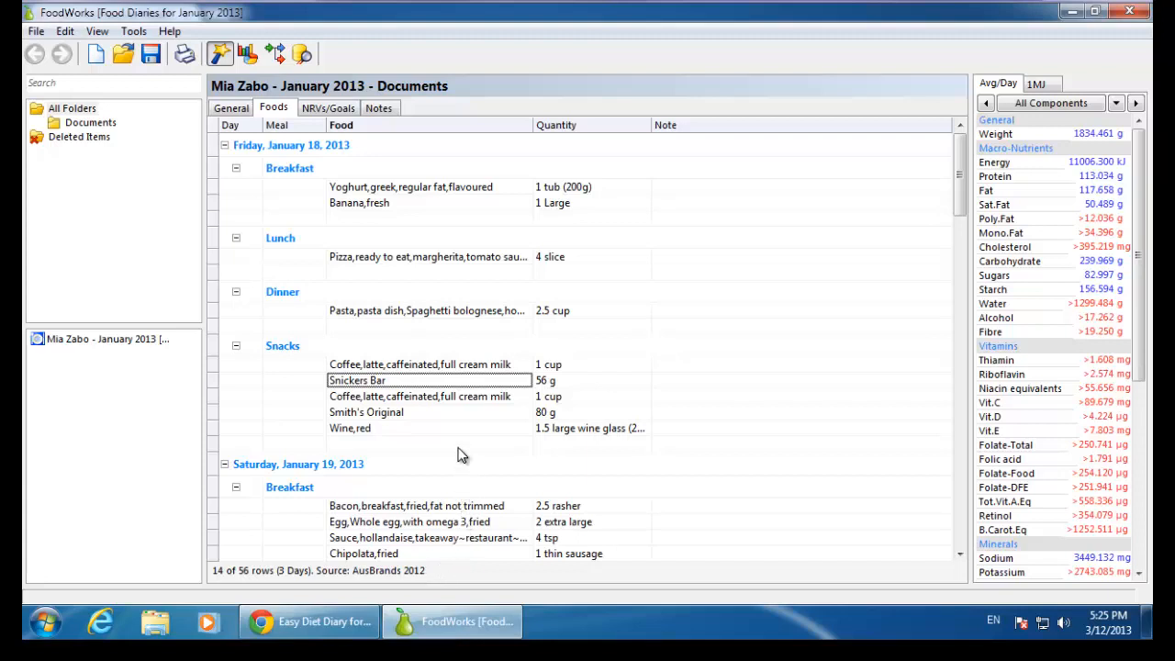
pyautogui.moveTo(468, 393)
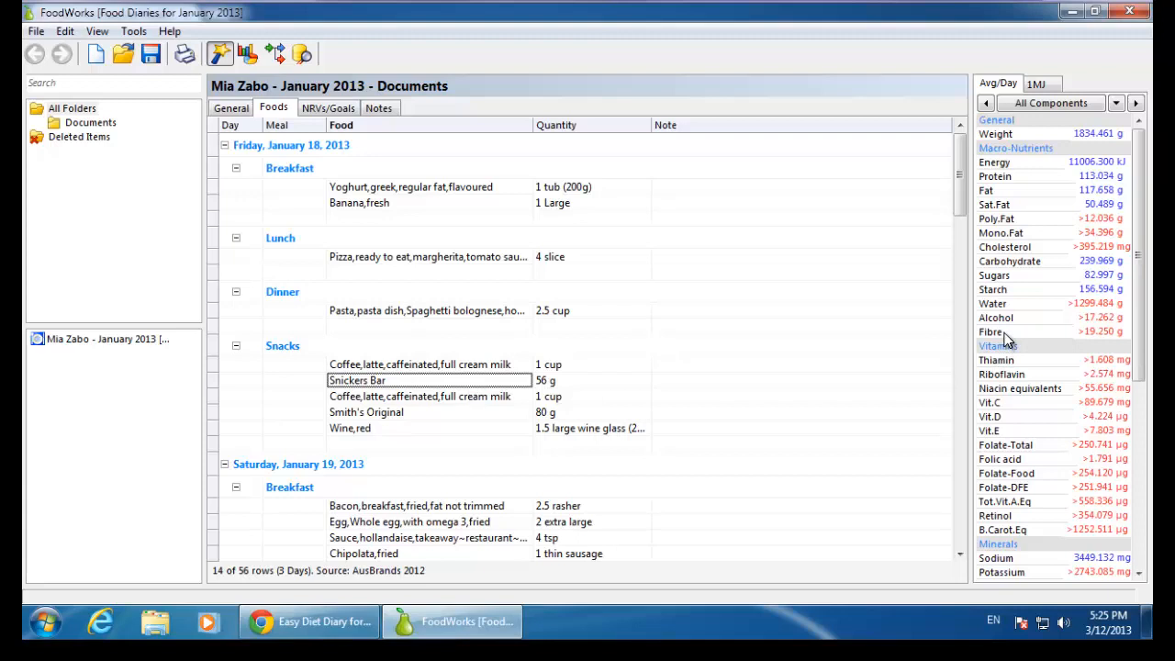
# - Add a Fibre column to the Foods grid from the Avg/Day nutrient panel
pyautogui.click(991, 331)
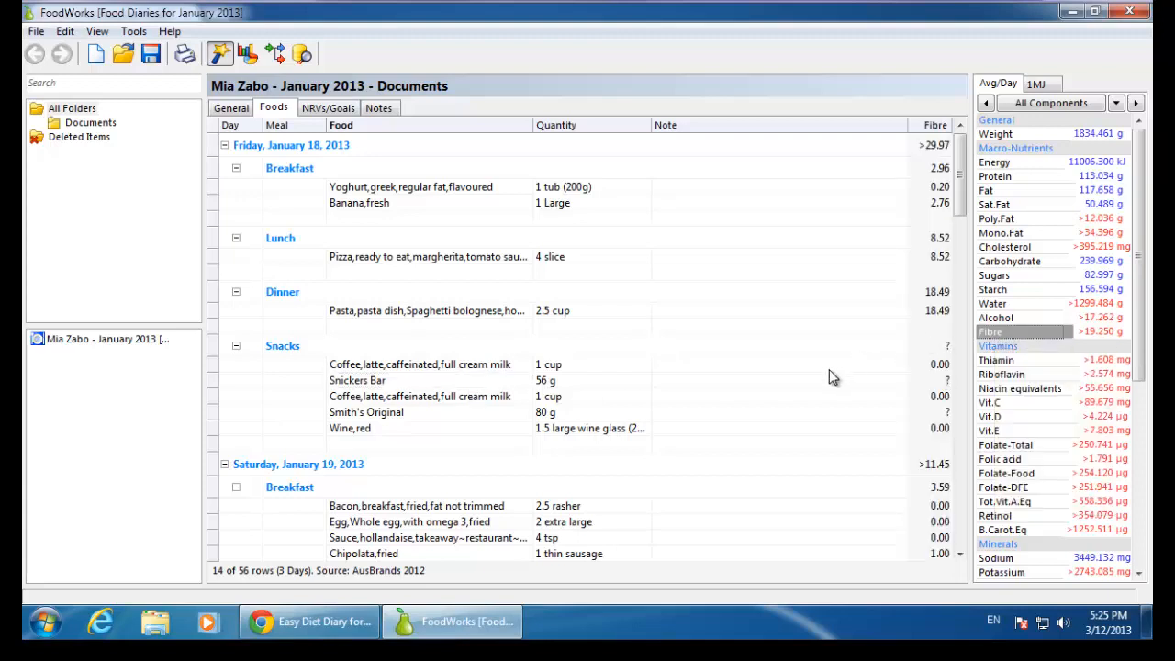
pyautogui.moveTo(854, 402)
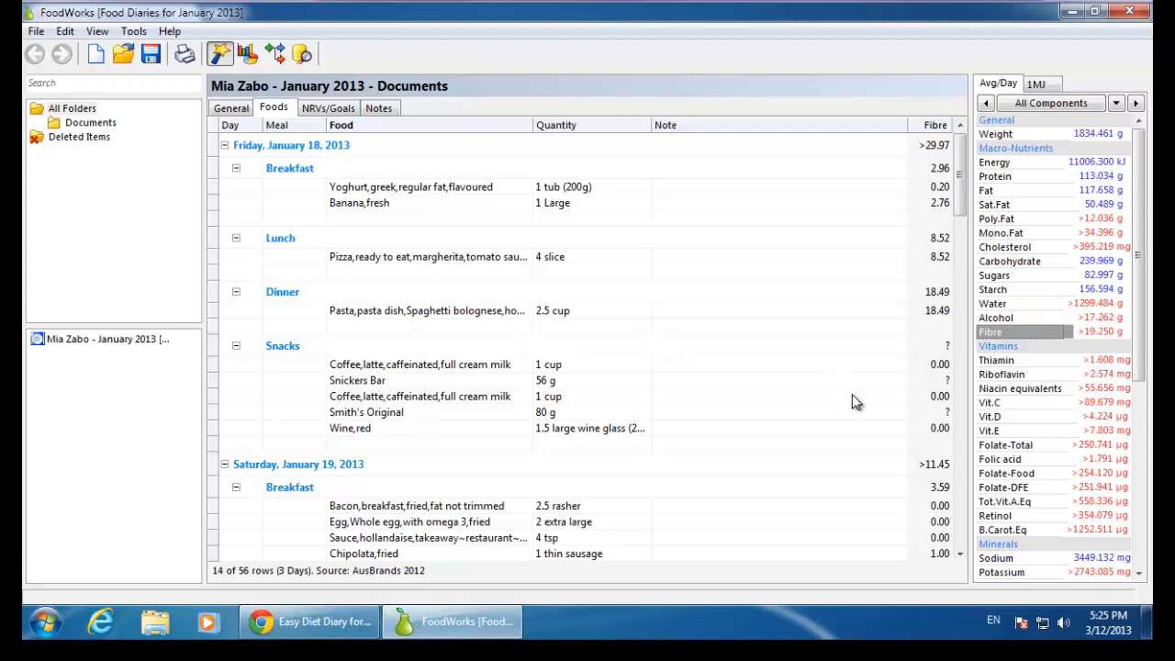
pyautogui.moveTo(905, 422)
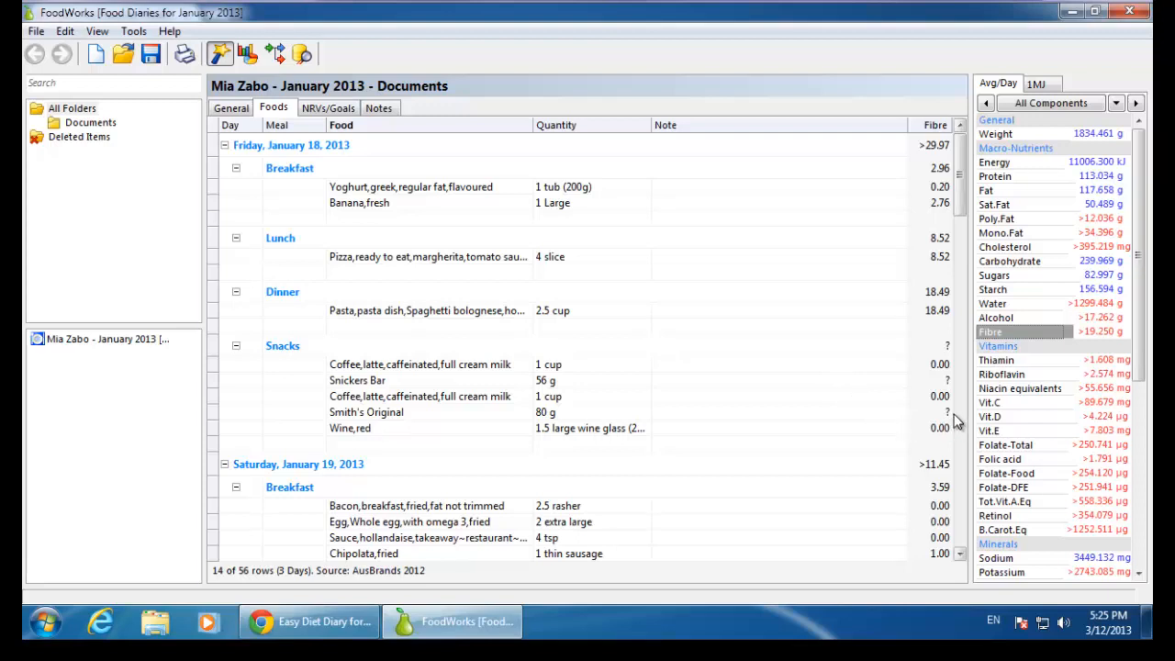
pyautogui.moveTo(957, 389)
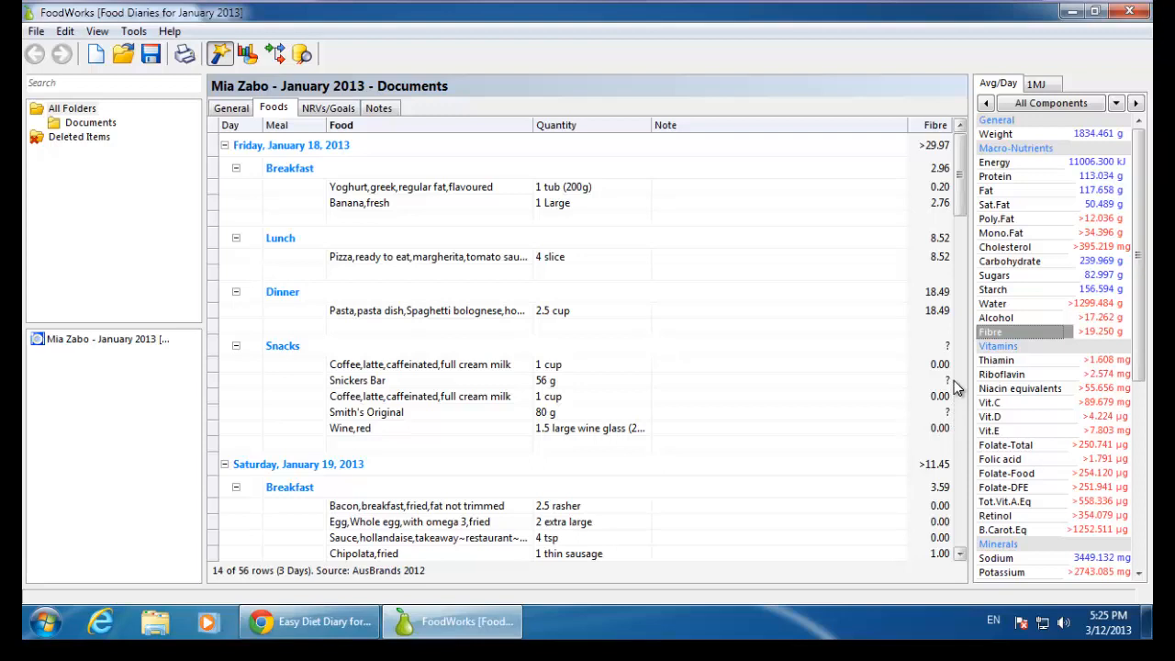
pyautogui.moveTo(496, 394)
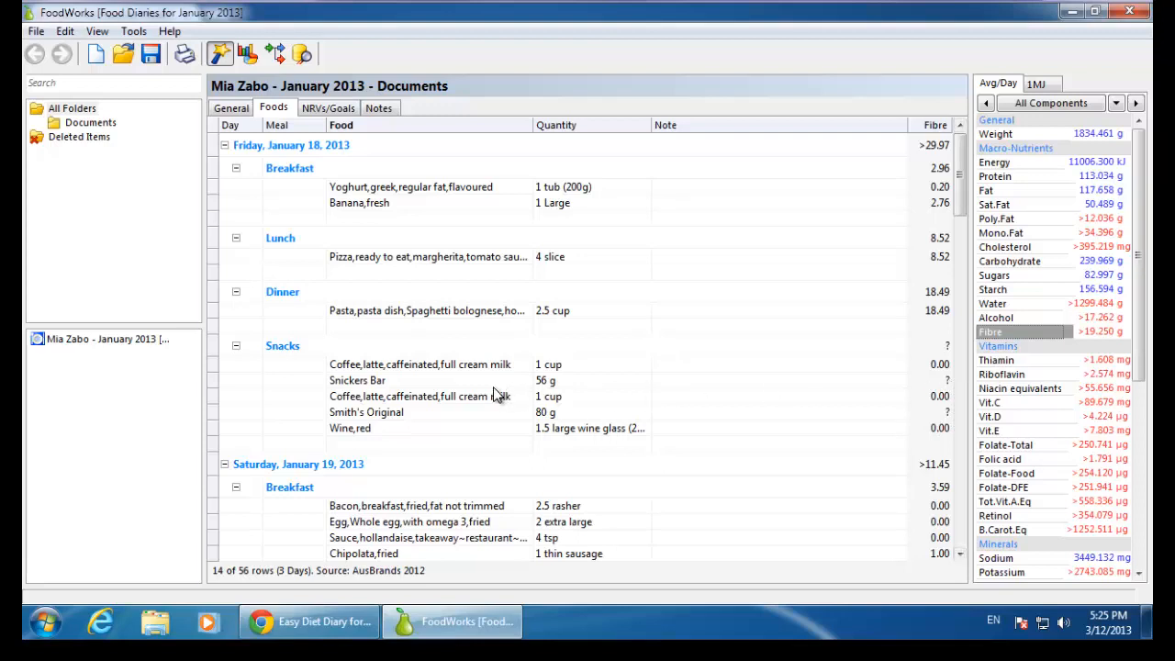
# - Replace the Snickers Bar with the AusFoods chocolate-topped nut bar
pyautogui.click(356, 380)
pyautogui.write('chocolate')
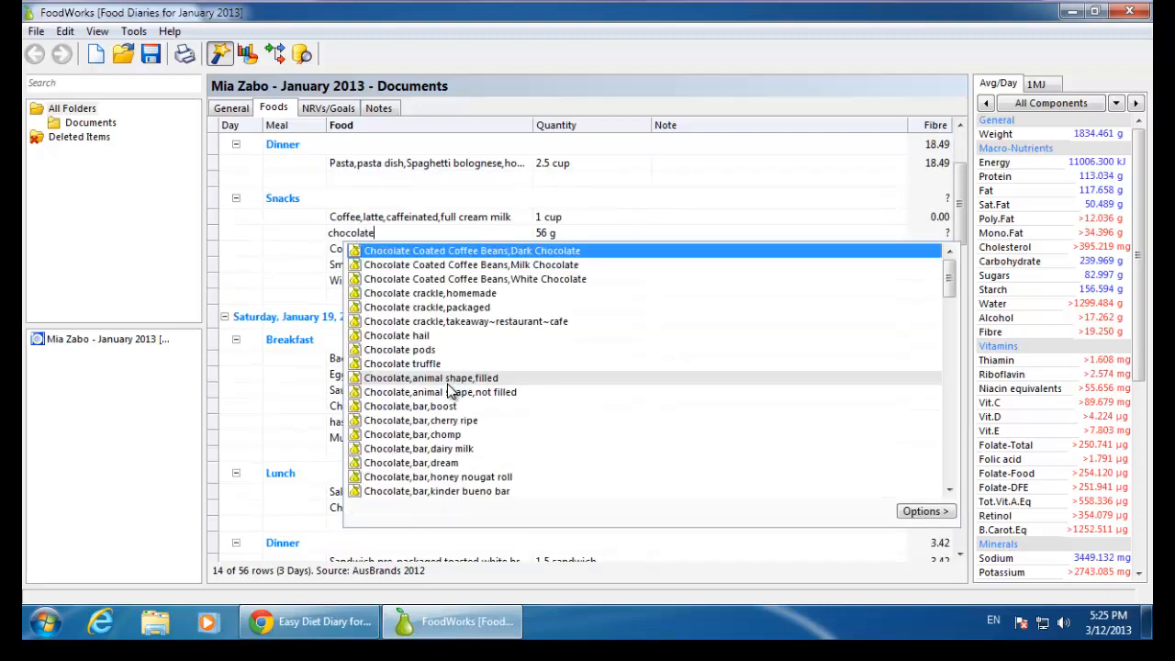
pyautogui.write('bar')
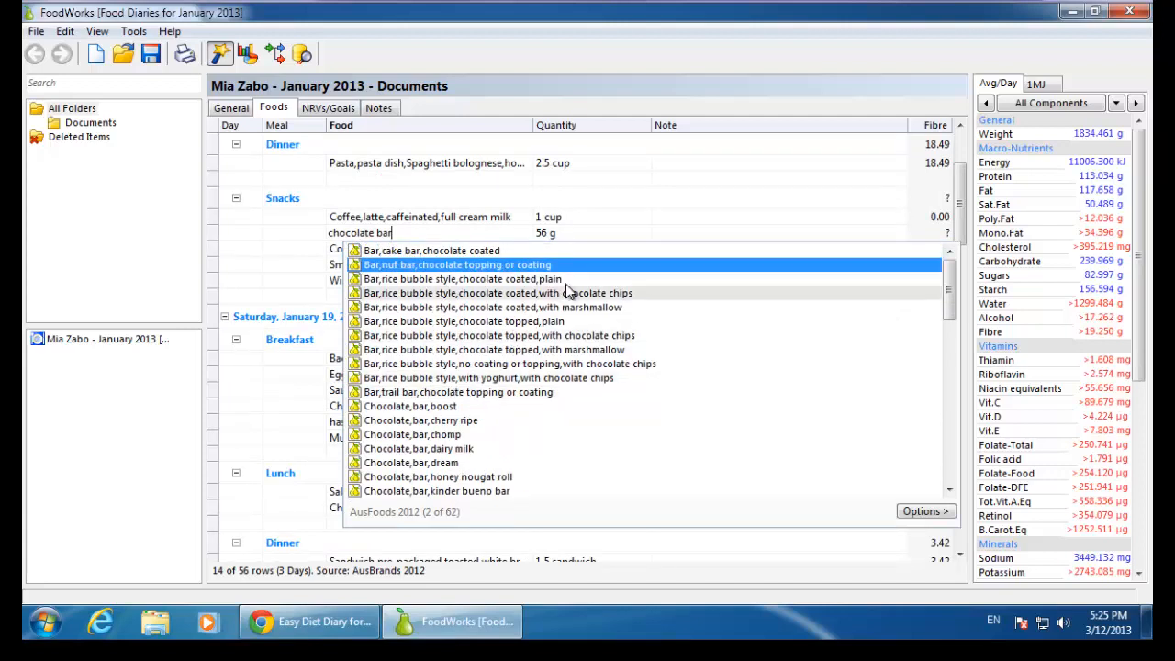
pyautogui.moveTo(579, 315)
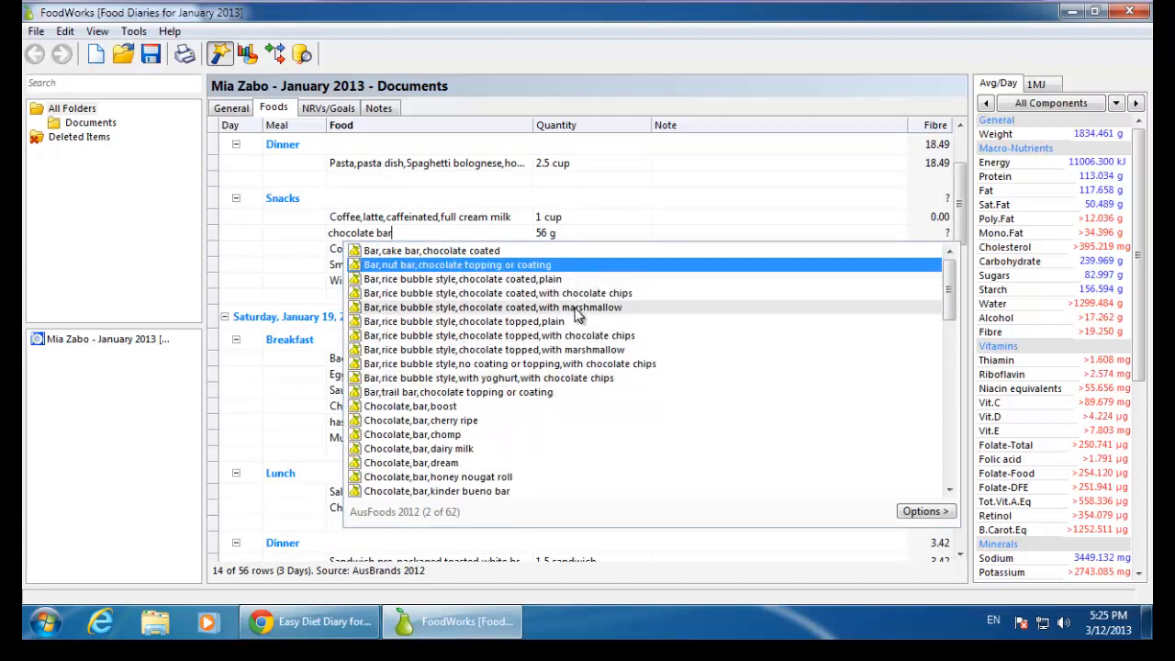
pyautogui.click(454, 264)
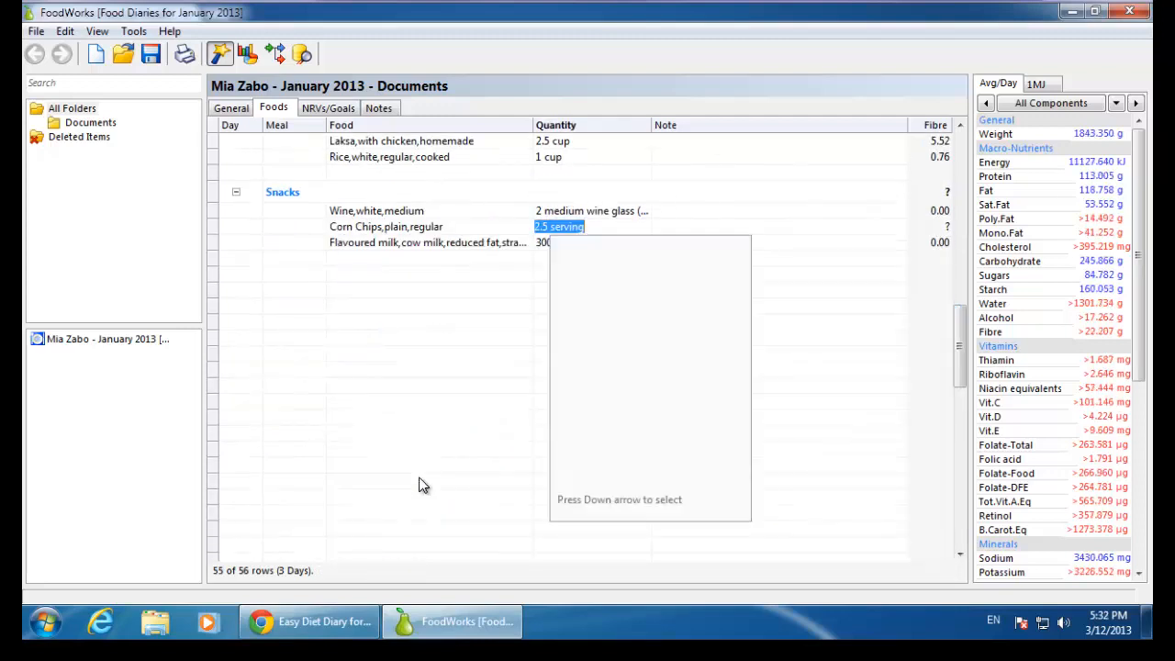
# - Set the plain corn chips quantity to 60g and review the updated list
pyautogui.write('60g')
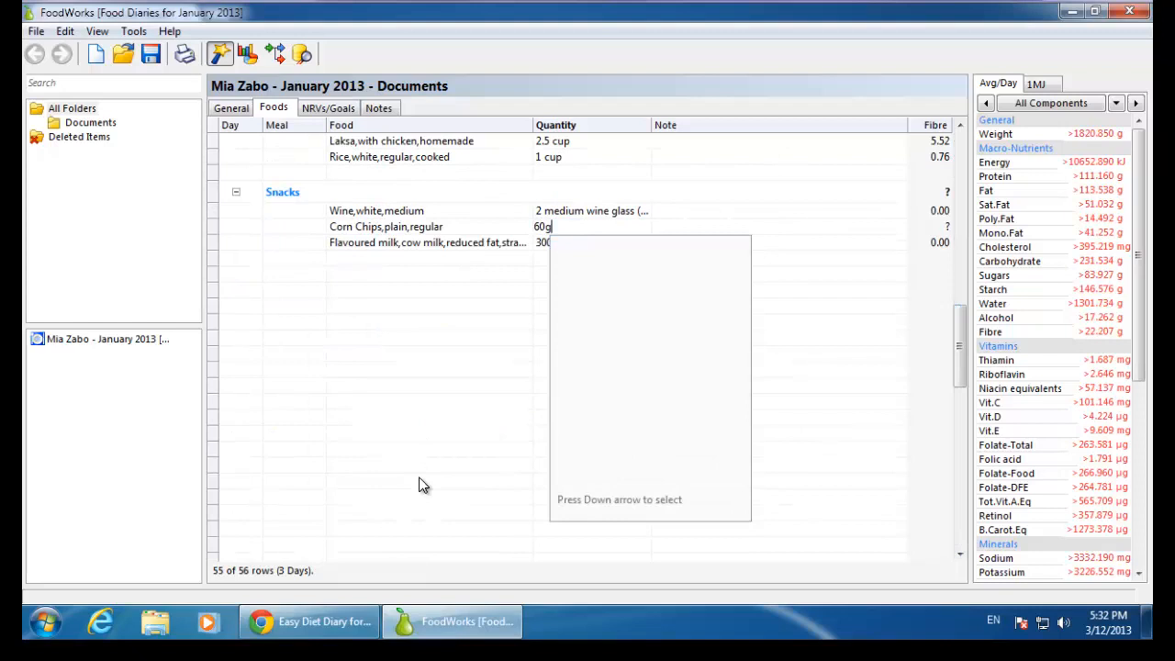
pyautogui.press('Return')
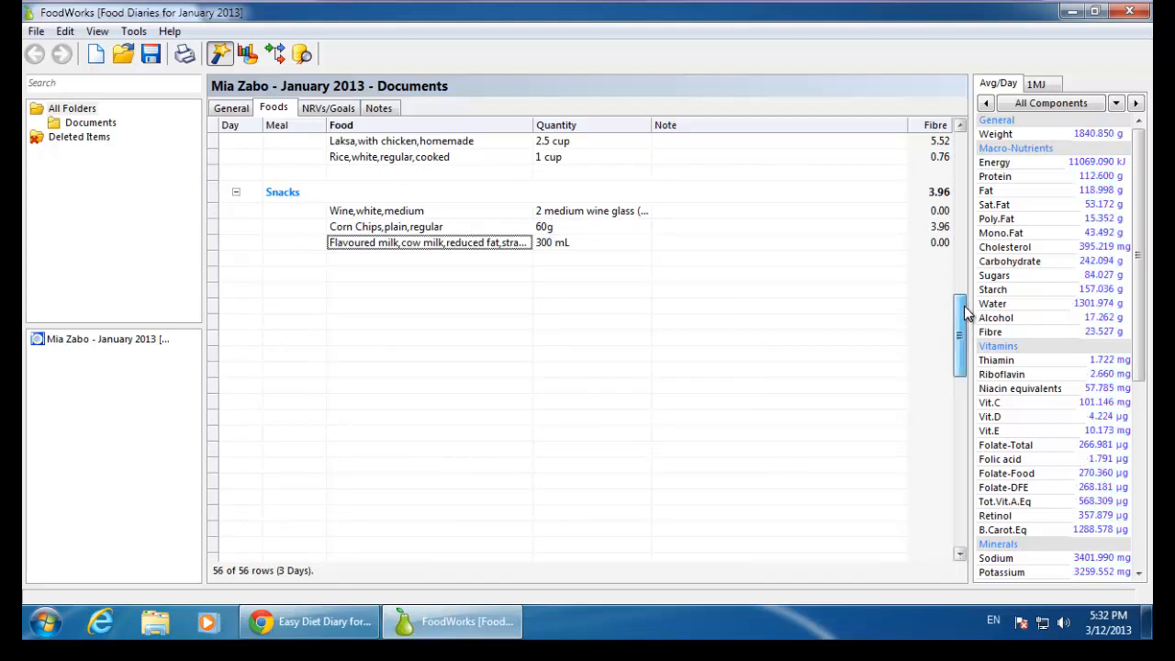
pyautogui.scroll(3)
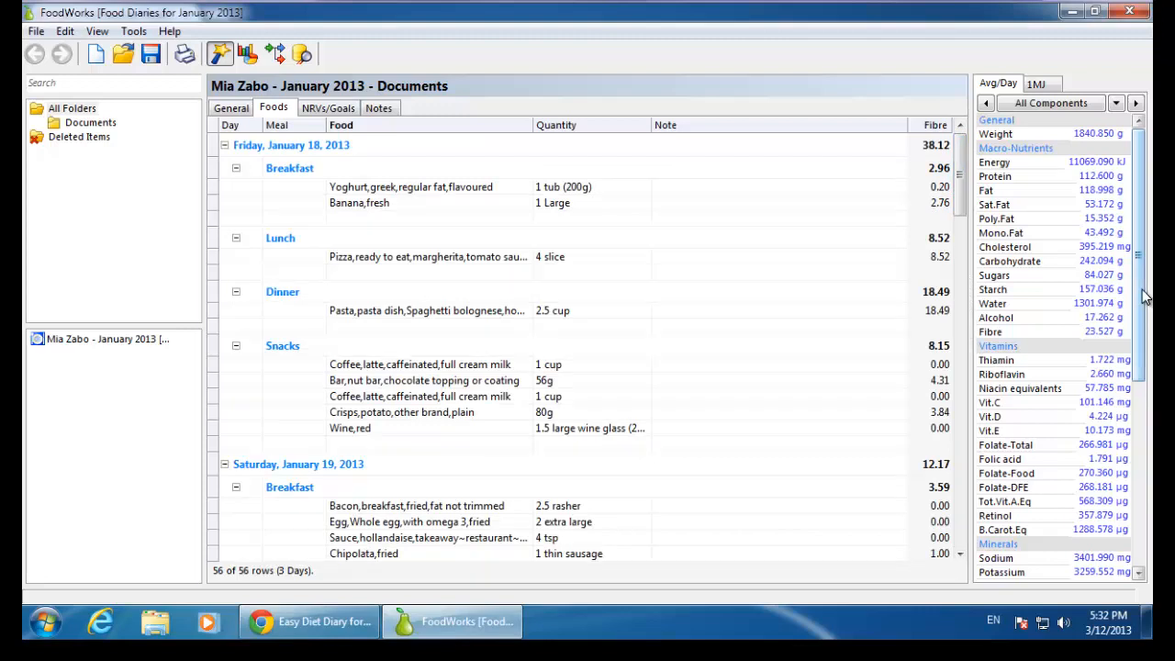
pyautogui.scroll(-3)
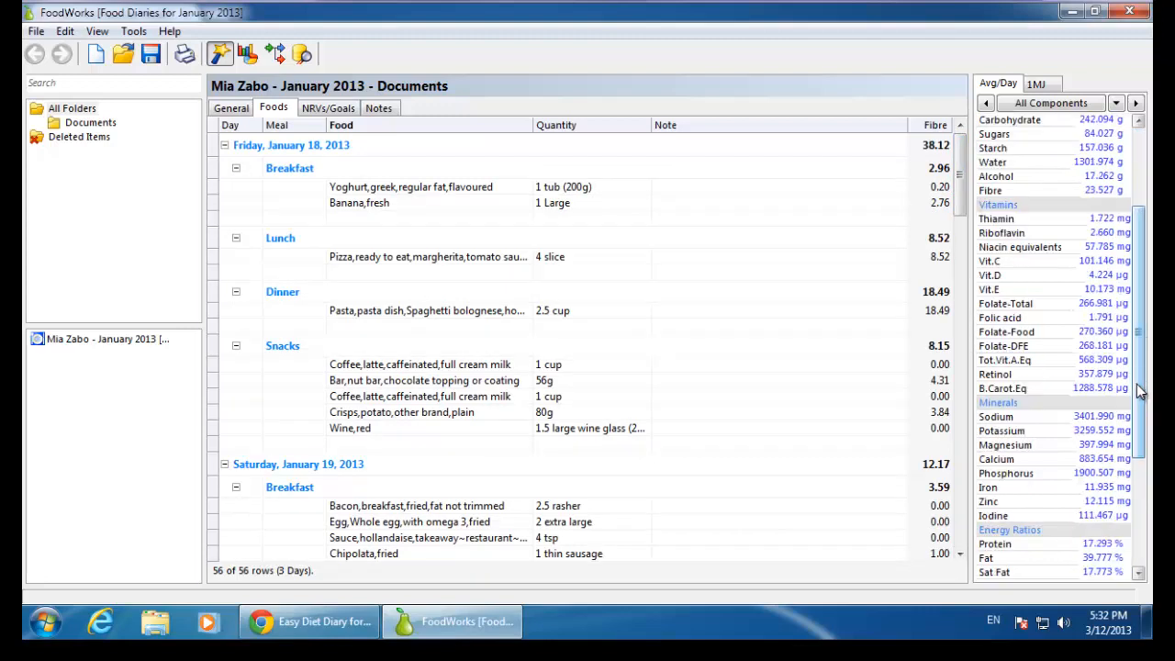
pyautogui.scroll(-3)
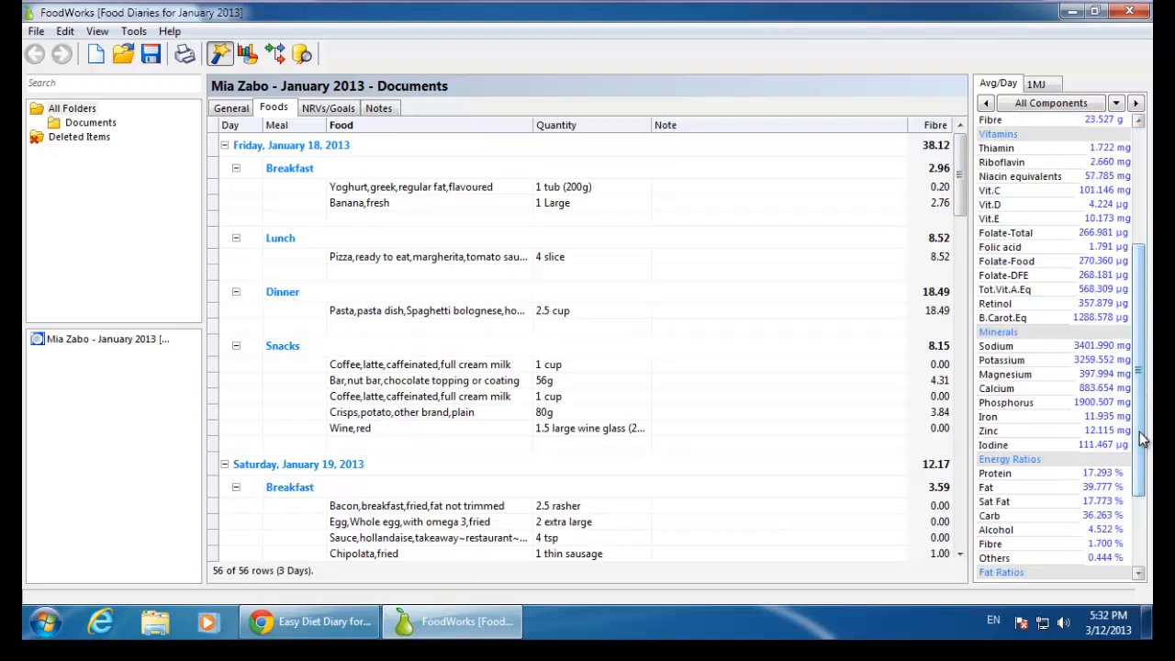
pyautogui.scroll(3)
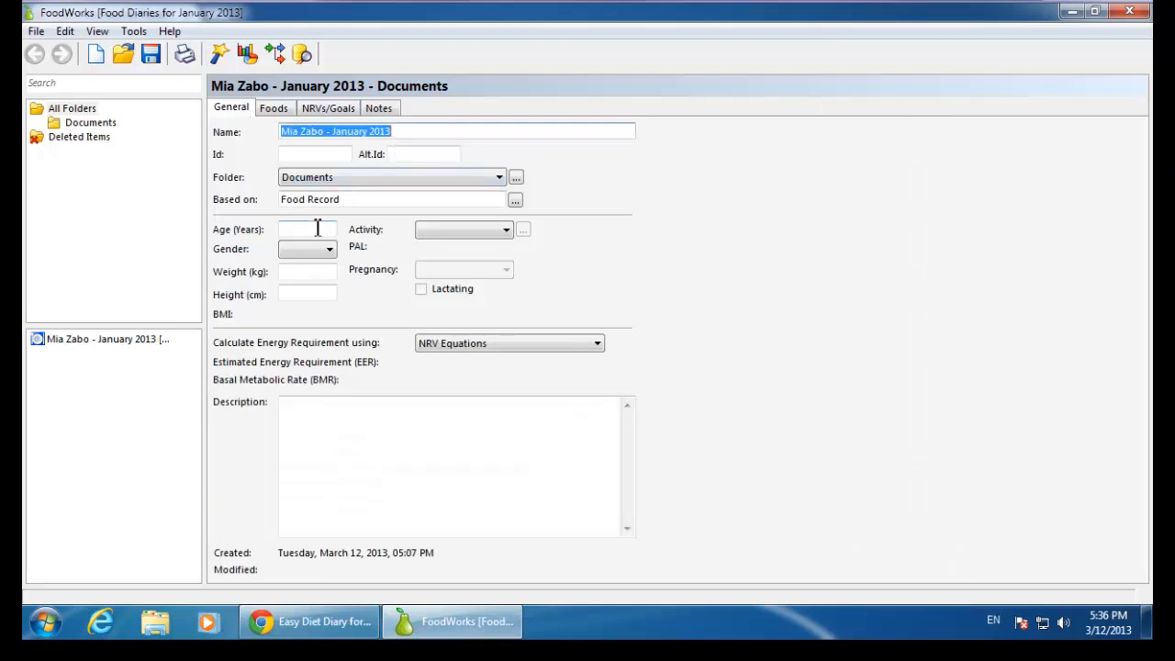
# - Enter the client's age as 28 and set gender to Female
pyautogui.click(307, 228)
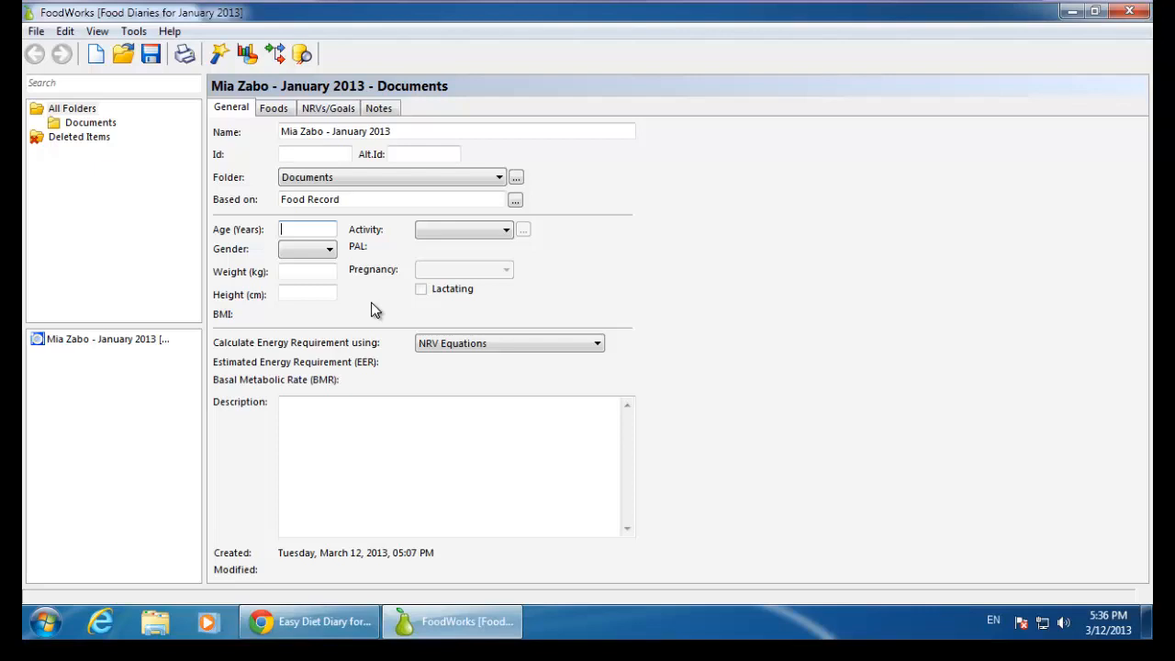
pyautogui.write('28')
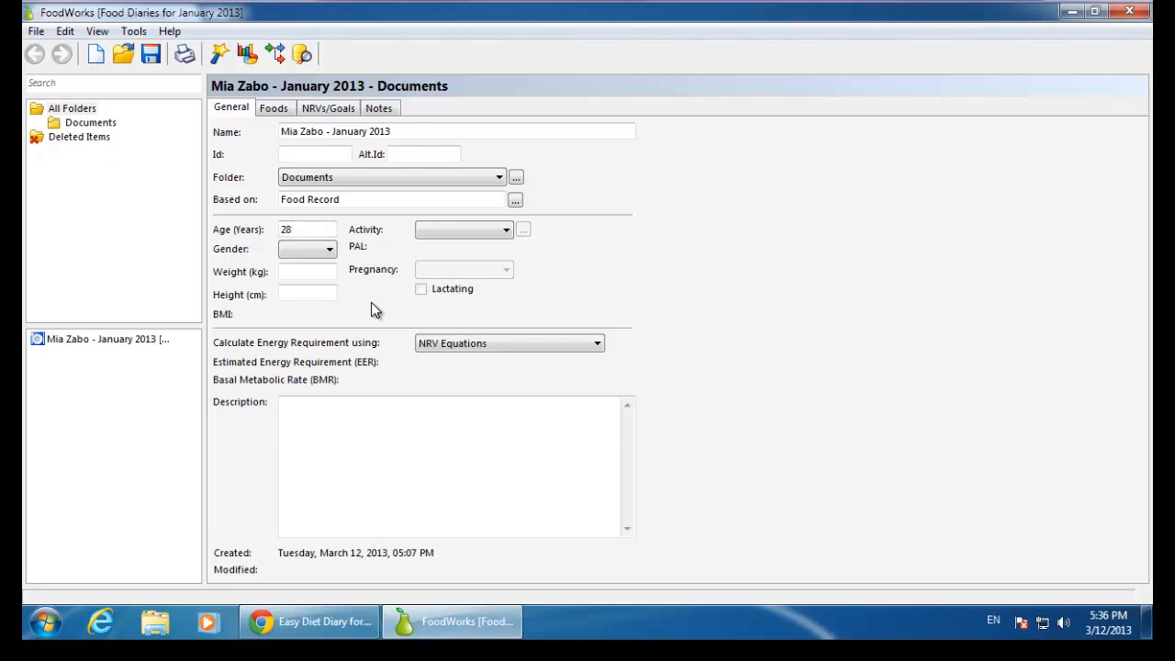
pyautogui.click(307, 249)
pyautogui.write('157')
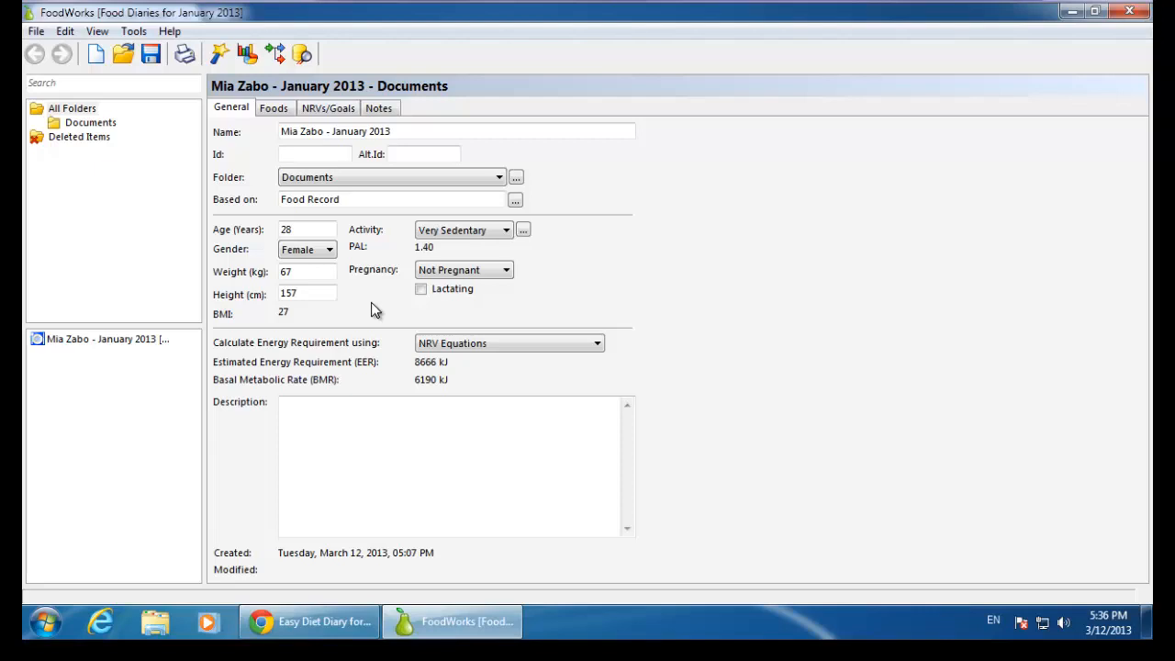
pyautogui.moveTo(378, 294)
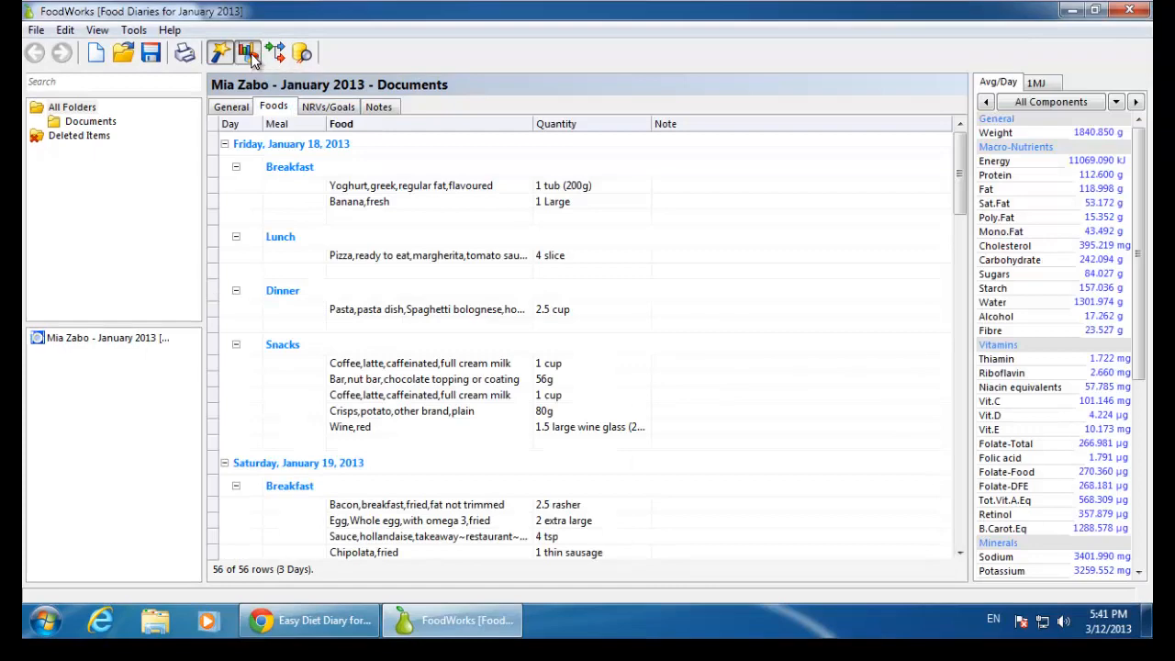
# - View the EAR, AI and RDI nutrient graphs, then show EER, EAR, AI, UL percentages beside the diary
pyautogui.click(248, 52)
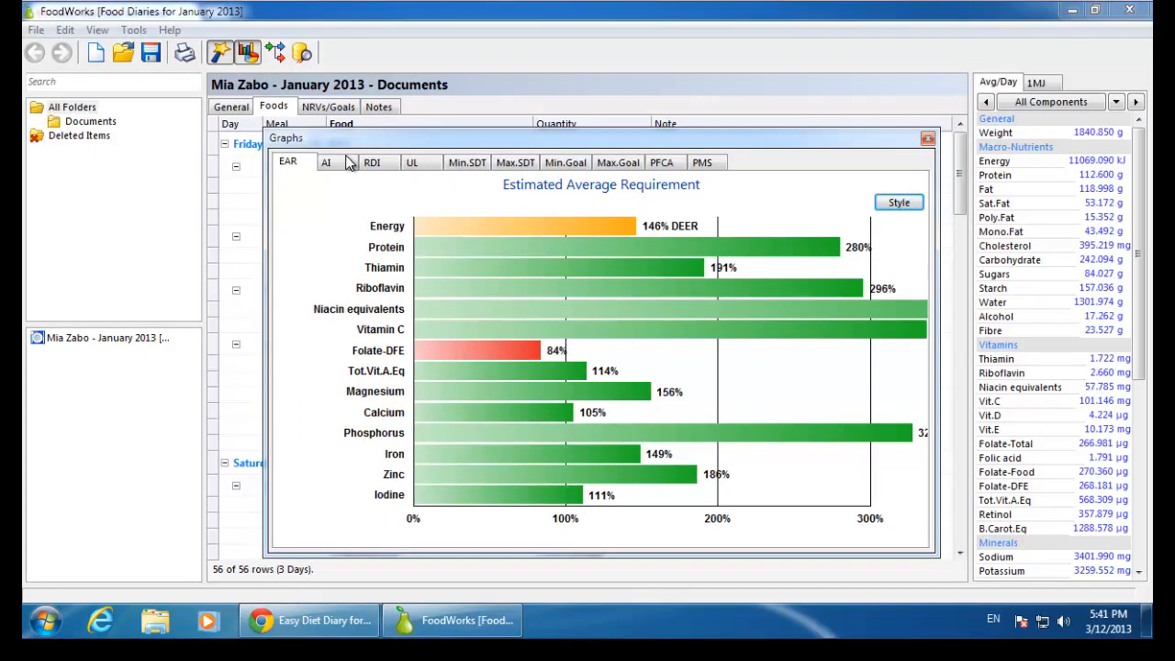
pyautogui.click(326, 162)
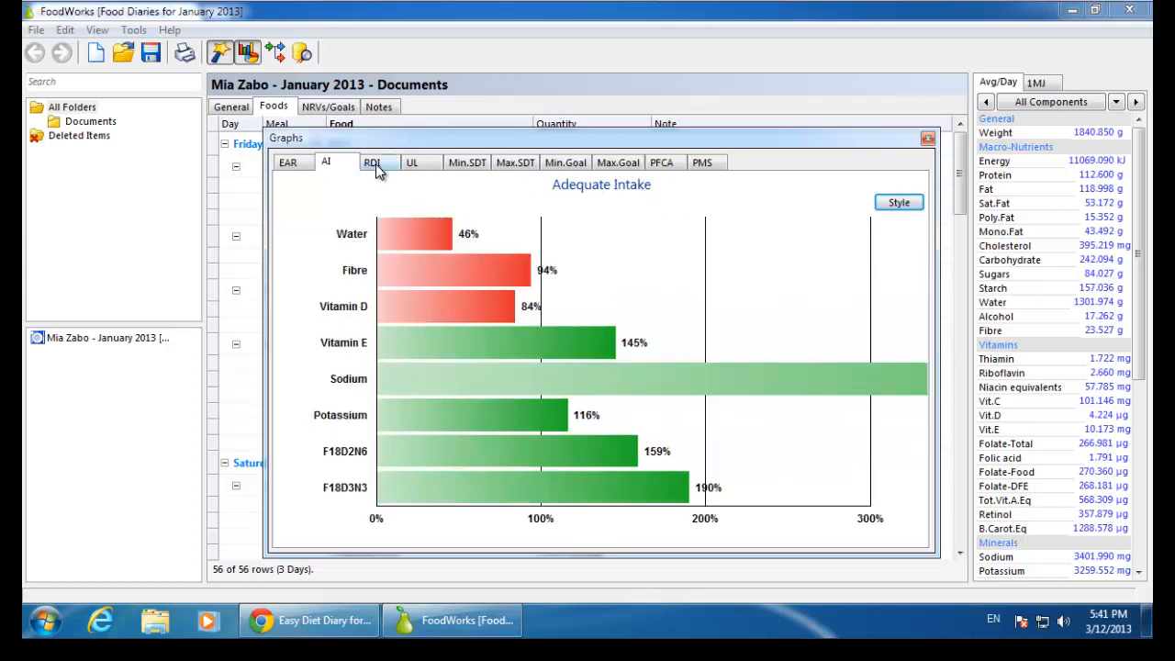
pyautogui.click(372, 162)
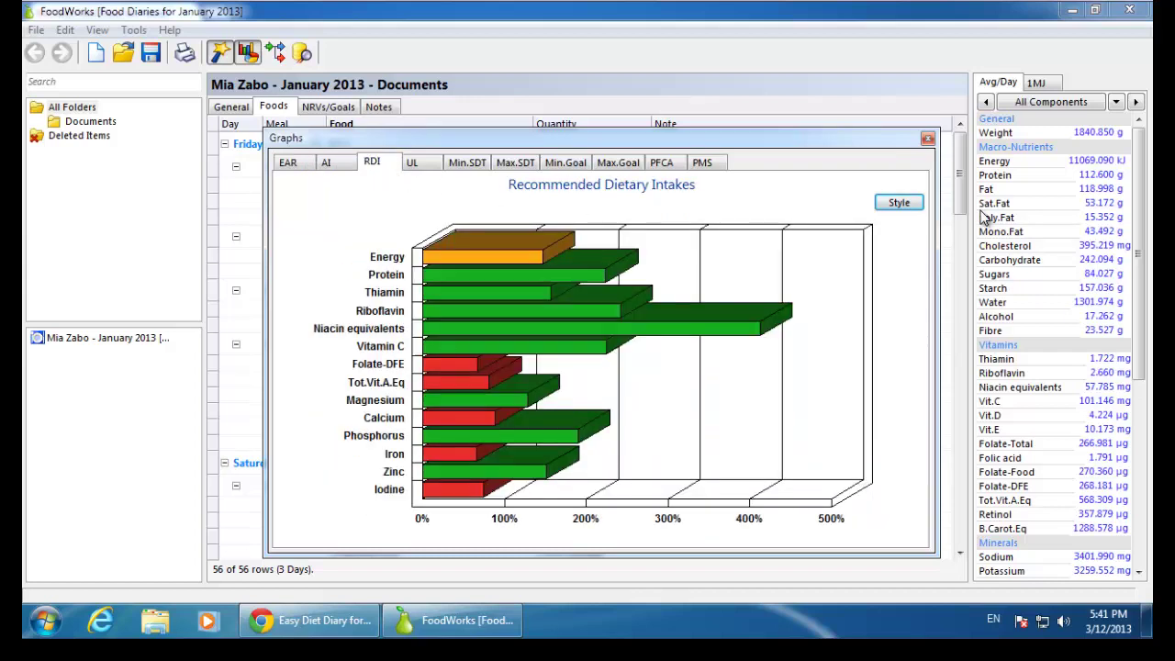
pyautogui.moveTo(1117, 102)
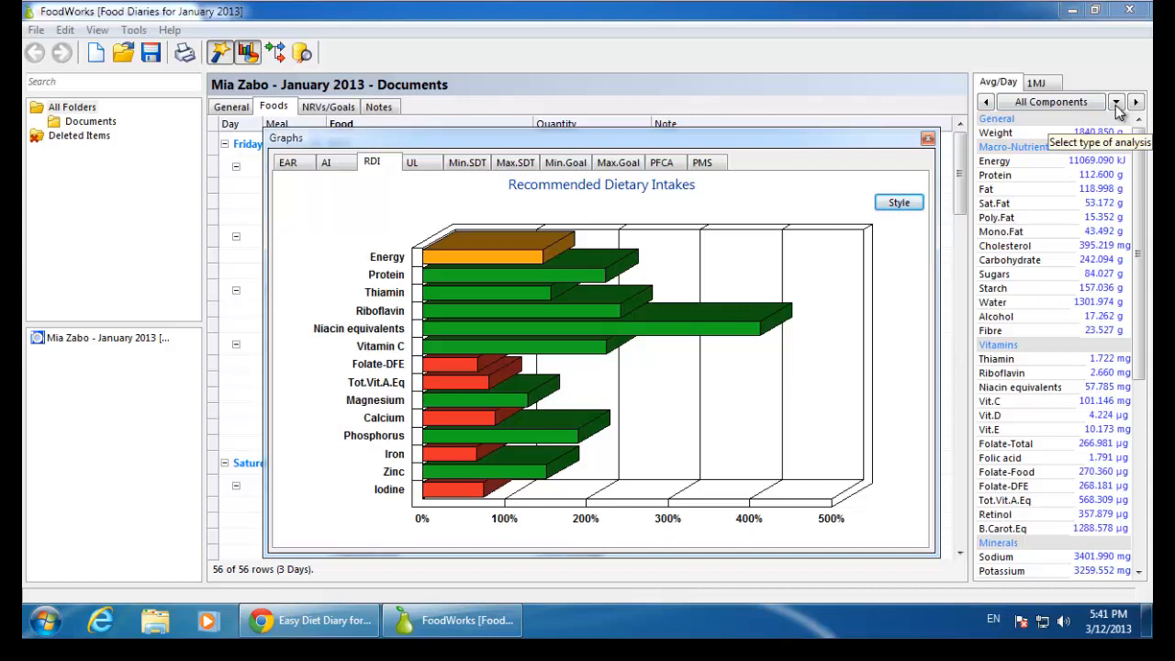
pyautogui.click(1116, 101)
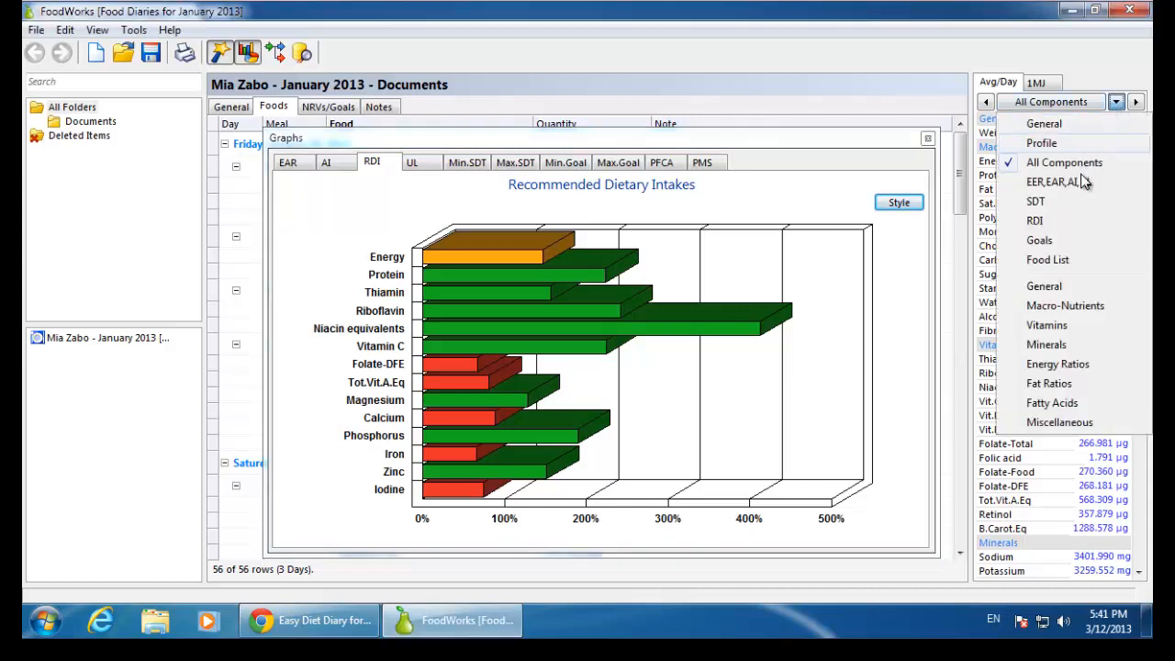
pyautogui.click(1054, 181)
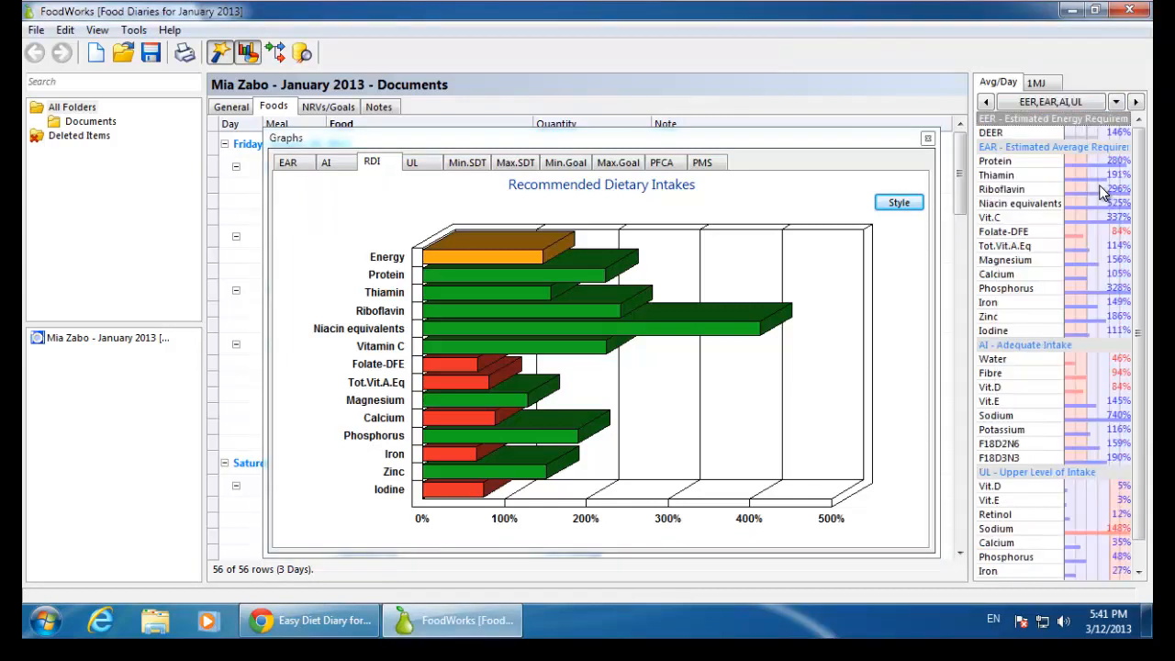
pyautogui.moveTo(1052, 261)
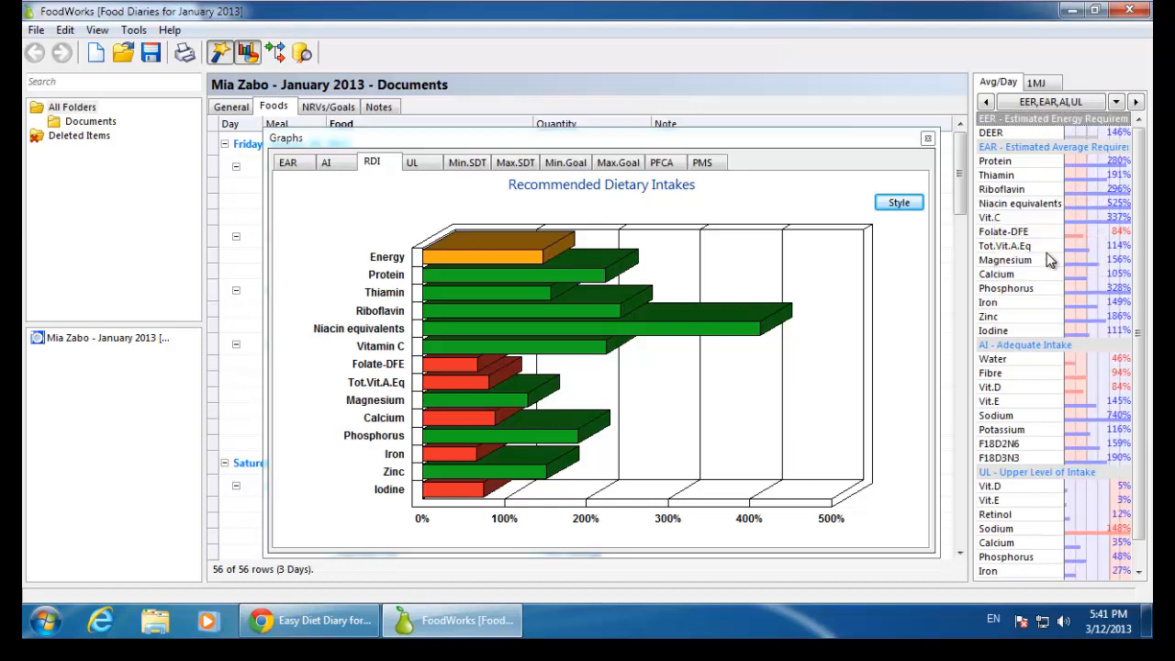
pyautogui.moveTo(988, 315)
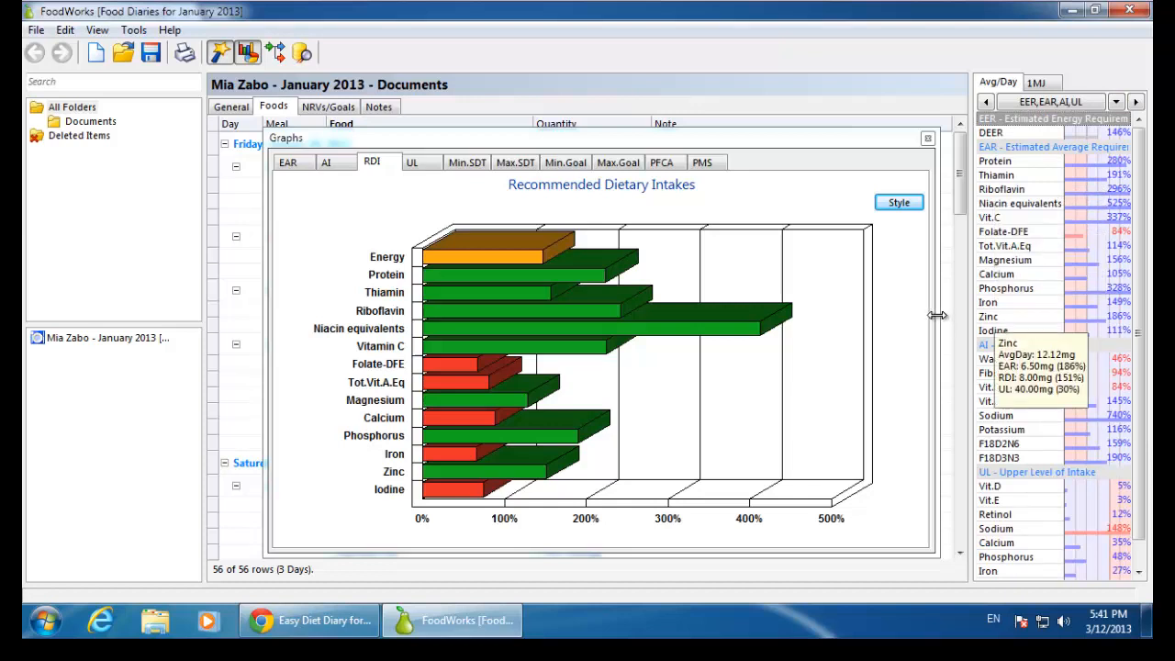
pyautogui.moveTo(935, 319)
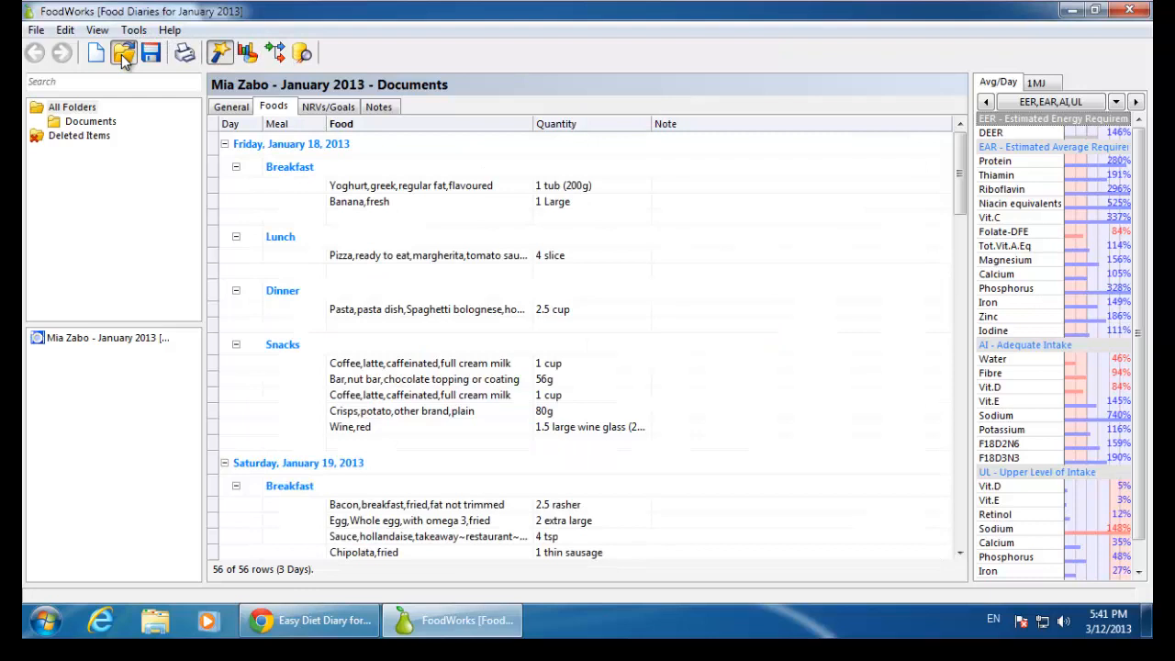
# - Open the EasyDietDiary database and tick 'Make this database the destination for EDD diet diaries' in Options
pyautogui.click(123, 52)
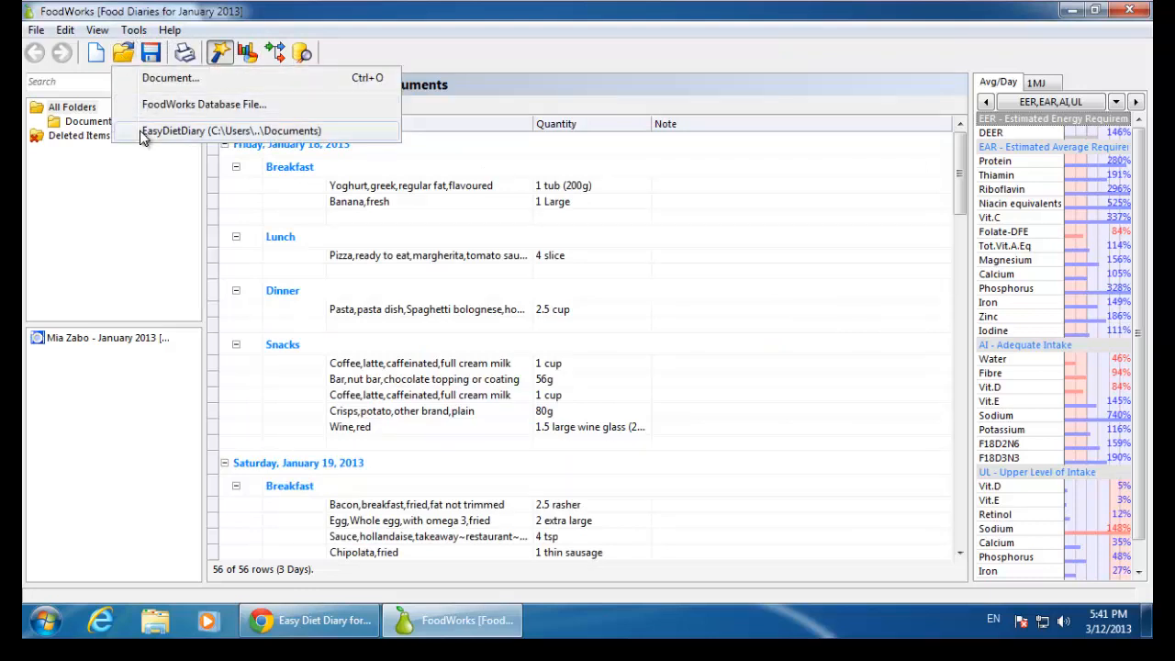
pyautogui.click(231, 130)
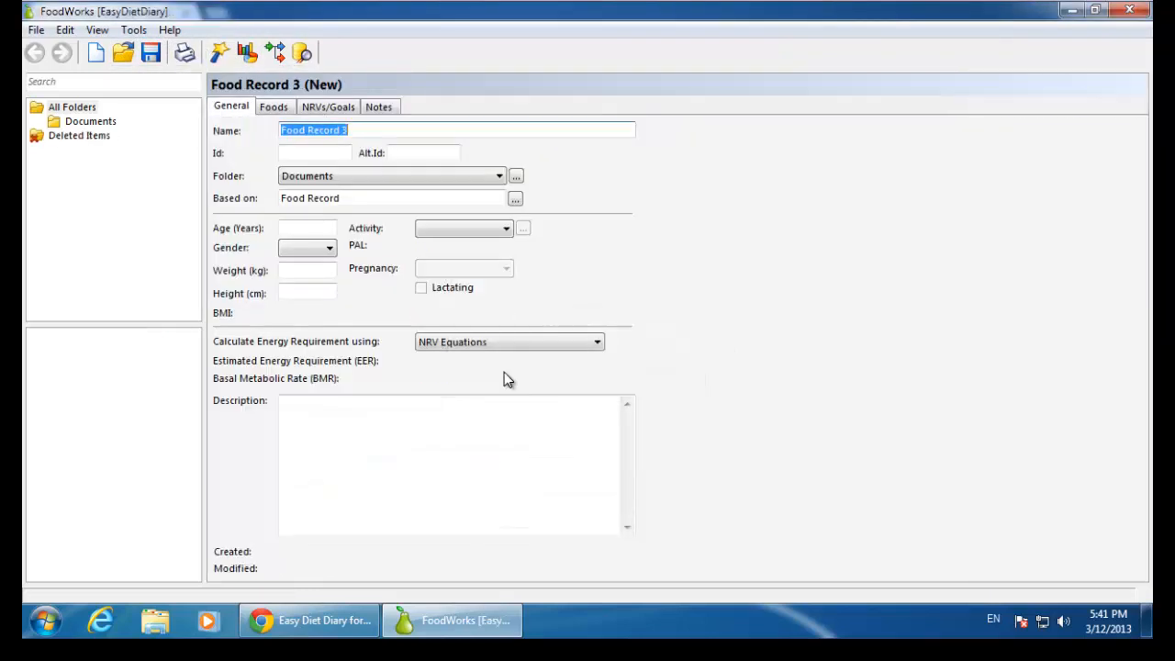
pyautogui.click(134, 30)
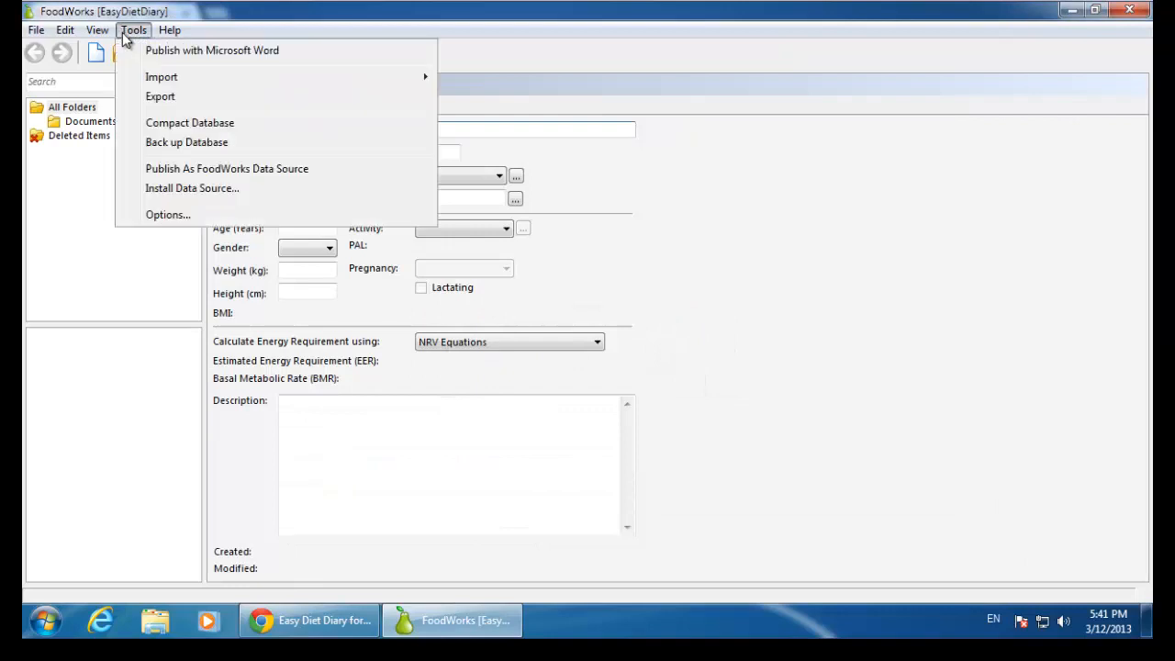
pyautogui.click(167, 214)
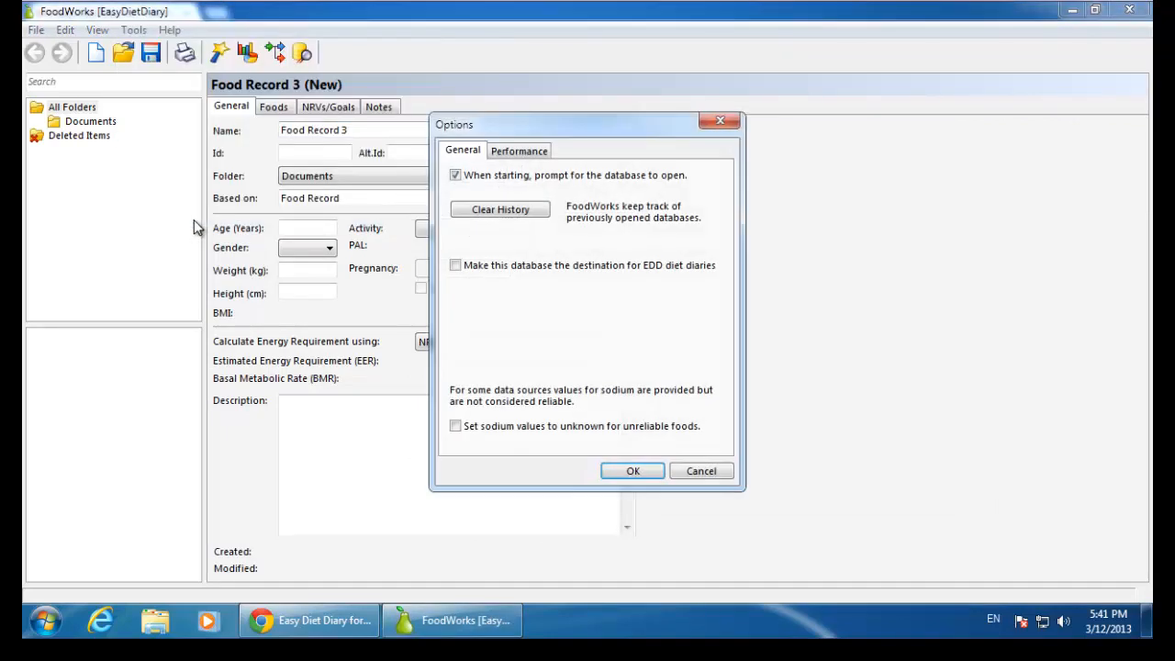
pyautogui.click(455, 265)
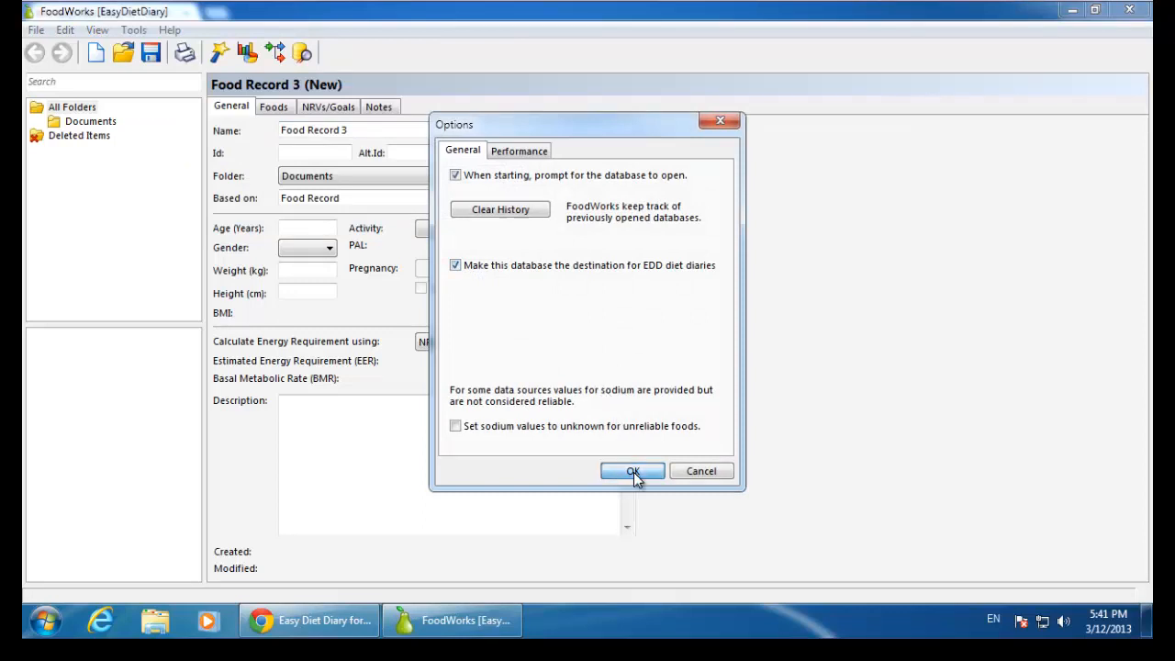
pyautogui.click(633, 471)
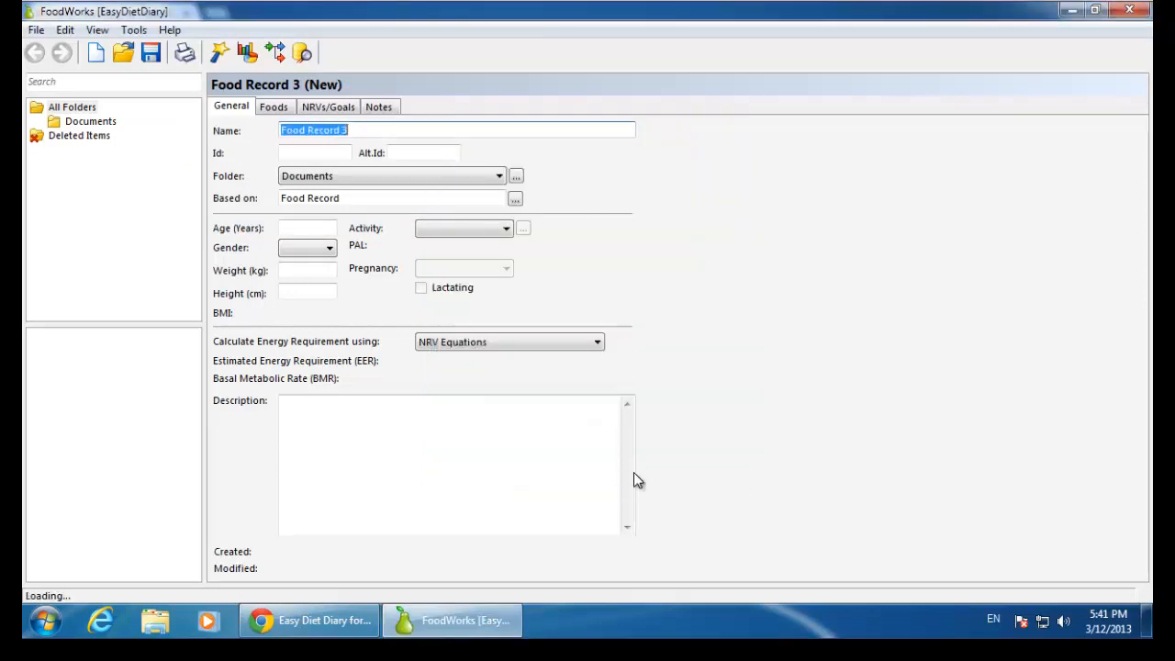
pyautogui.moveTo(308, 620)
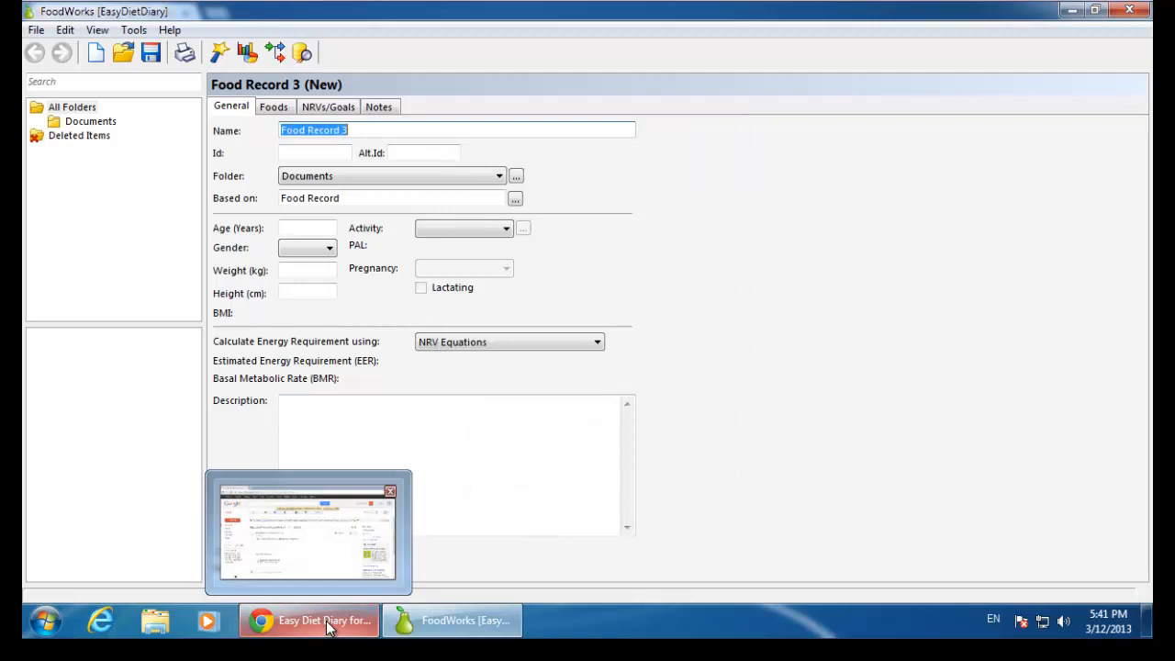
# - Download the MyEasyDietDiary.fwedd attachment from the client's Gmail email and open it
pyautogui.click(308, 621)
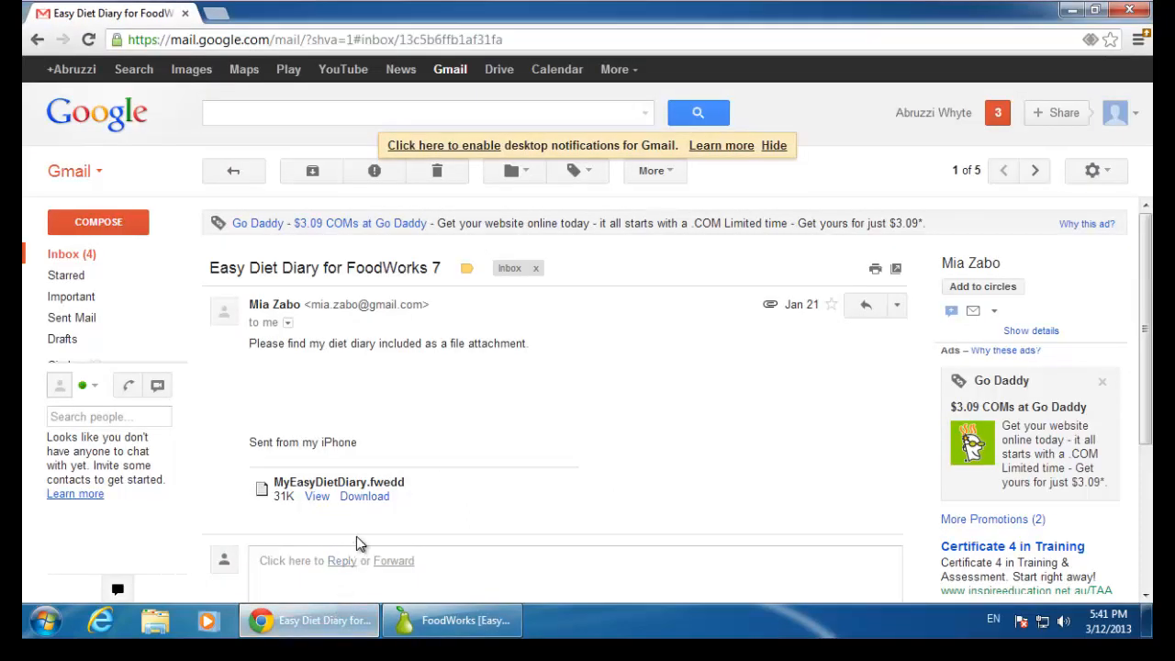
pyautogui.click(364, 496)
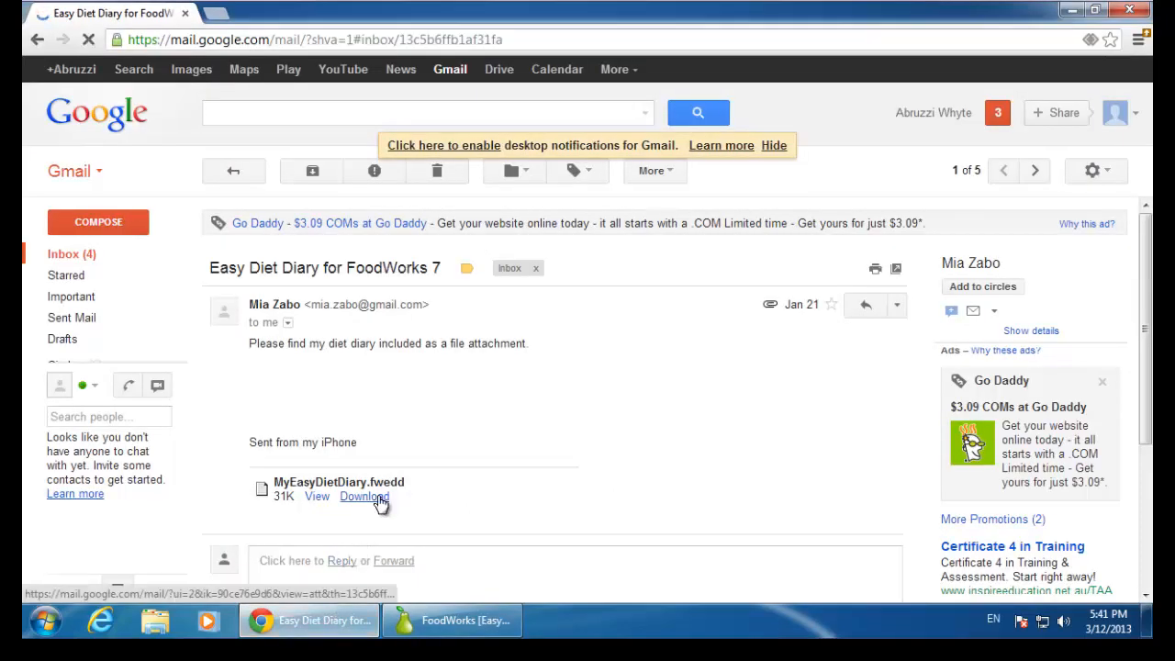
pyautogui.click(364, 495)
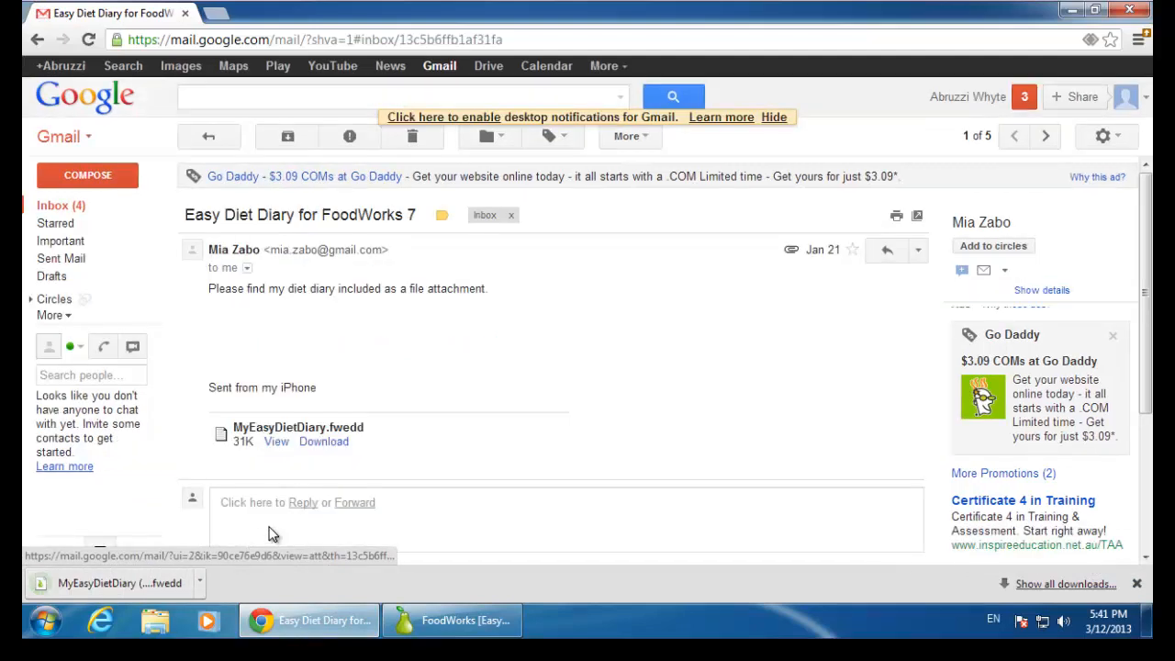
pyautogui.click(110, 583)
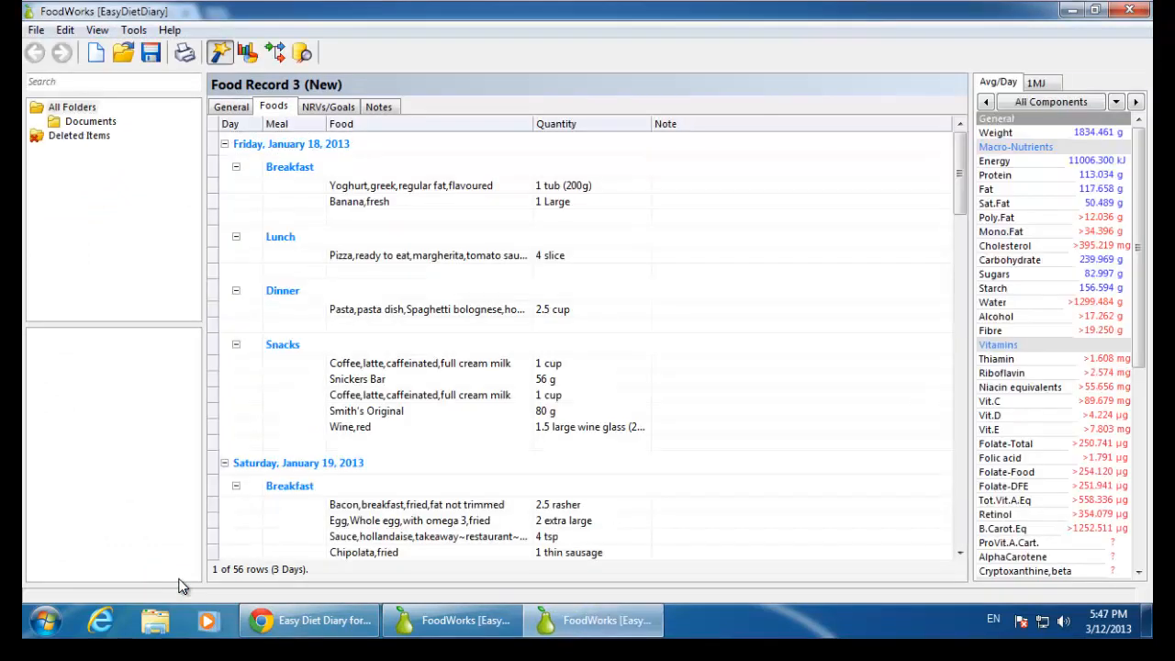
pyautogui.moveTo(195, 10)
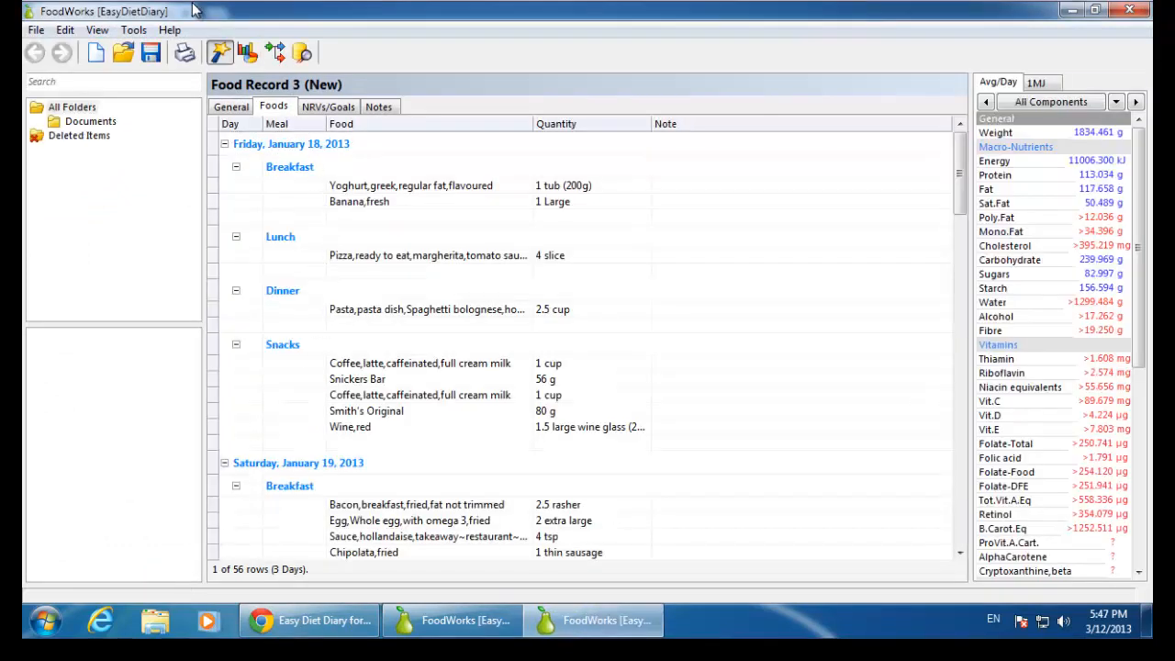